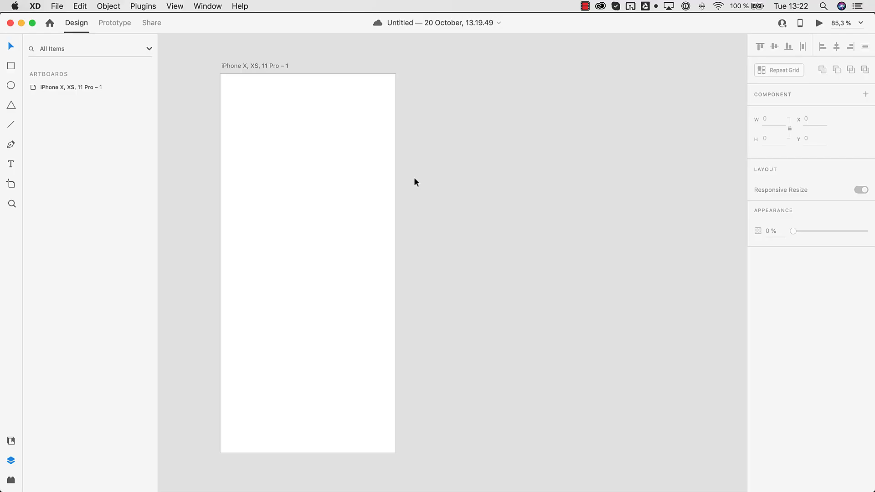
# Search the plugin marketplace for 'hero', install the Hero plugin, and close the marketplace
pyautogui.click(142, 6)
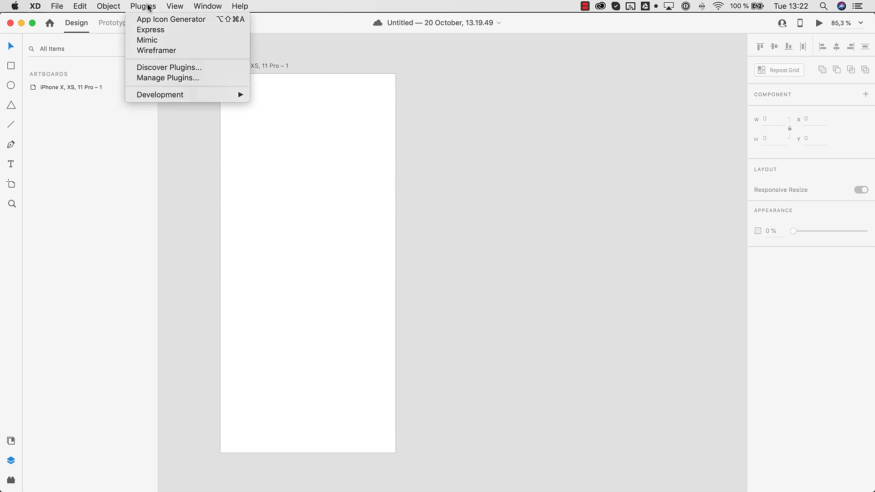
pyautogui.moveTo(168, 67)
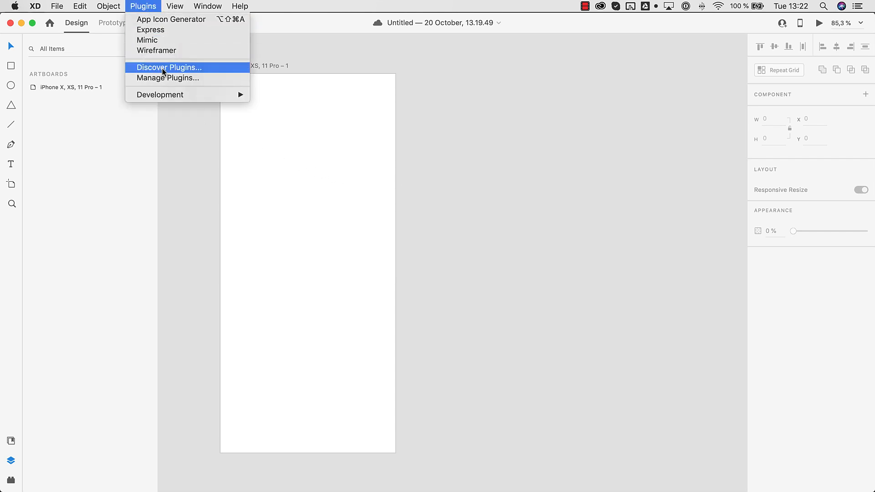
pyautogui.click(169, 67)
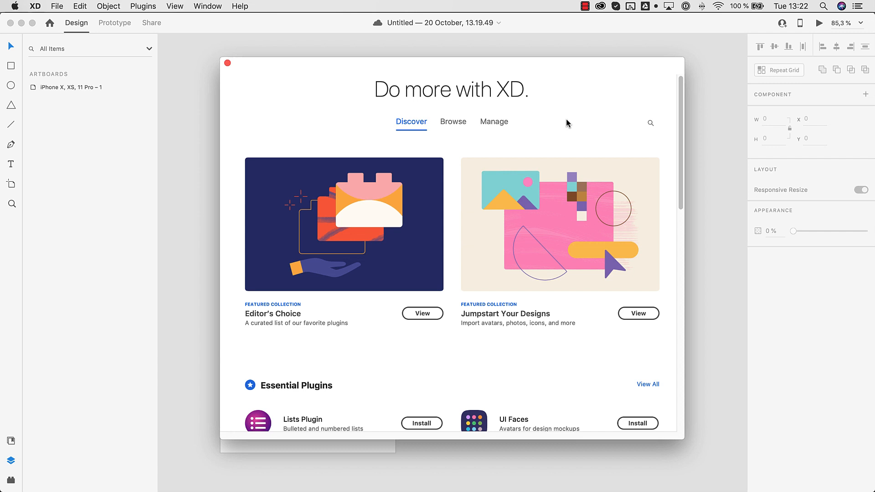
pyautogui.click(453, 121)
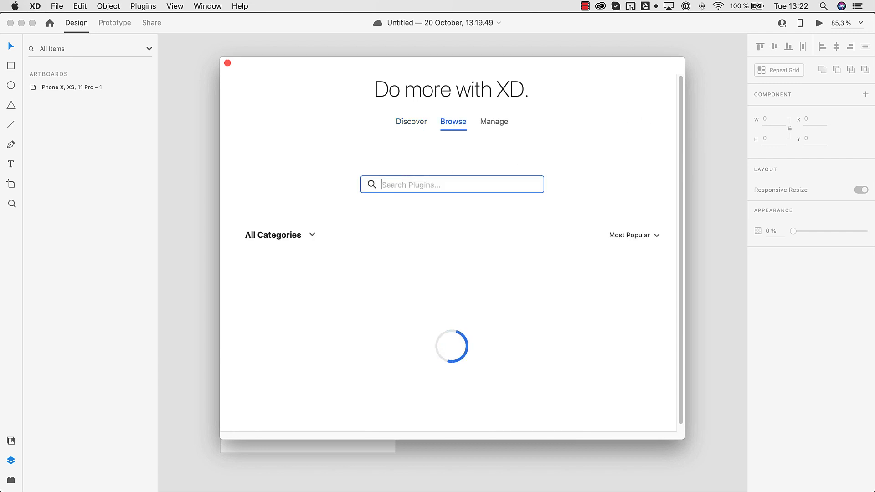
pyautogui.write('hero')
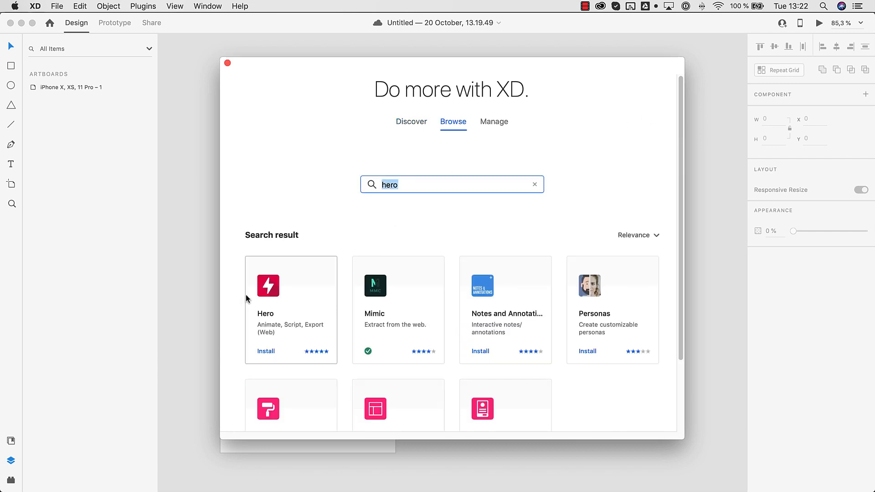
pyautogui.click(265, 350)
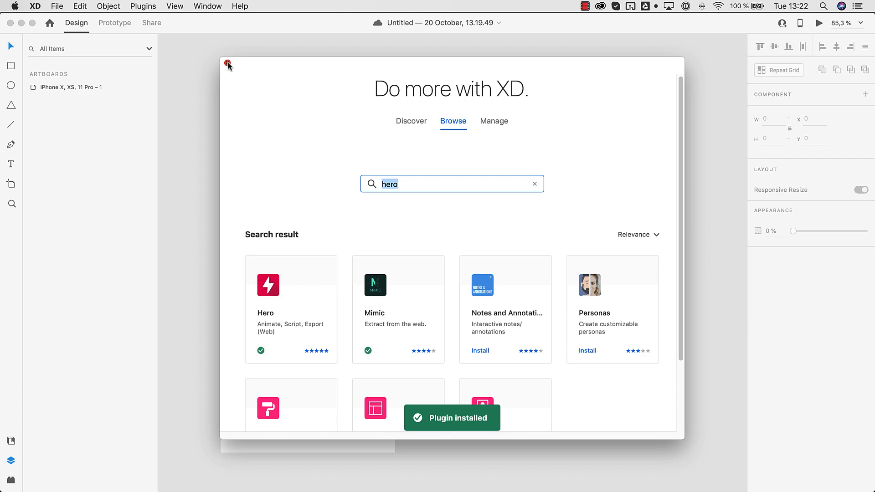
pyautogui.click(226, 62)
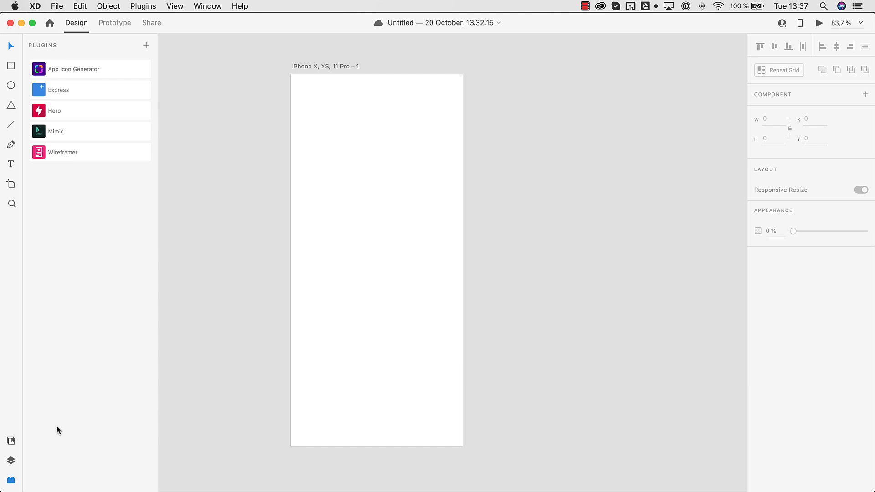
# Launch Hero from the Plugins panel and dismiss its Hello Hero welcome screen
pyautogui.click(54, 110)
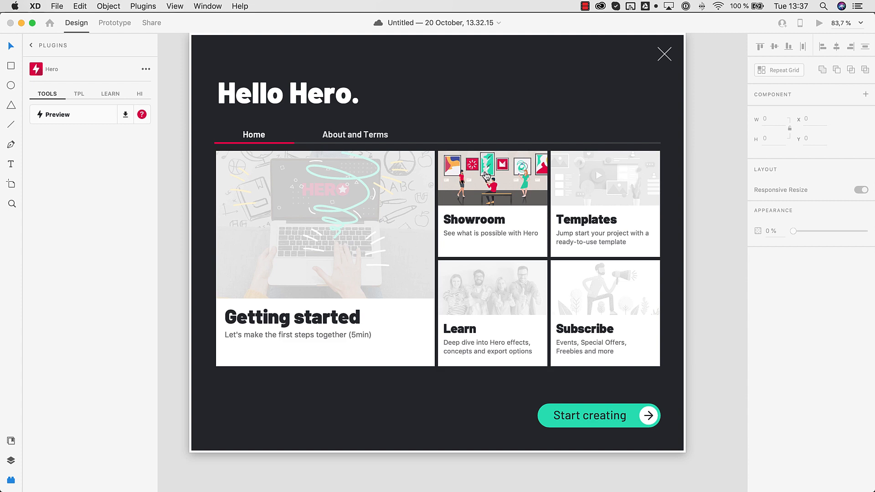
pyautogui.click(664, 54)
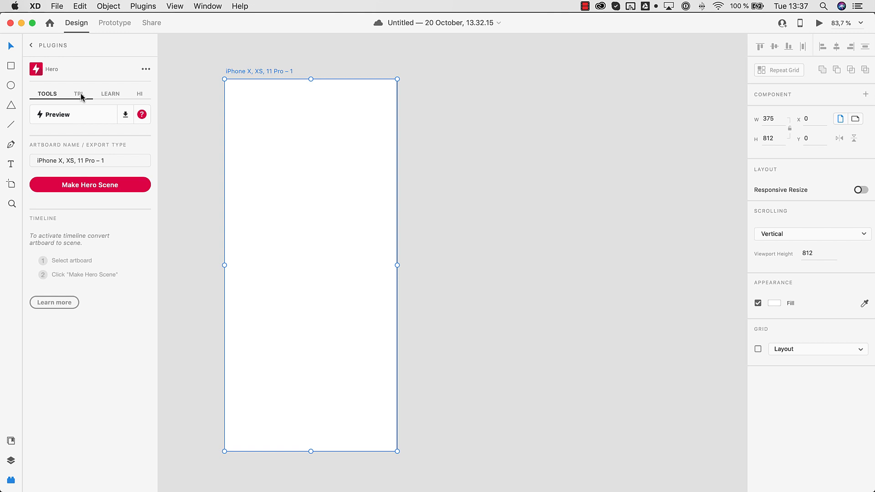
# Add Hero's Effects Demo template in place of the blank iPhone artboard, back in Tools
pyautogui.click(79, 93)
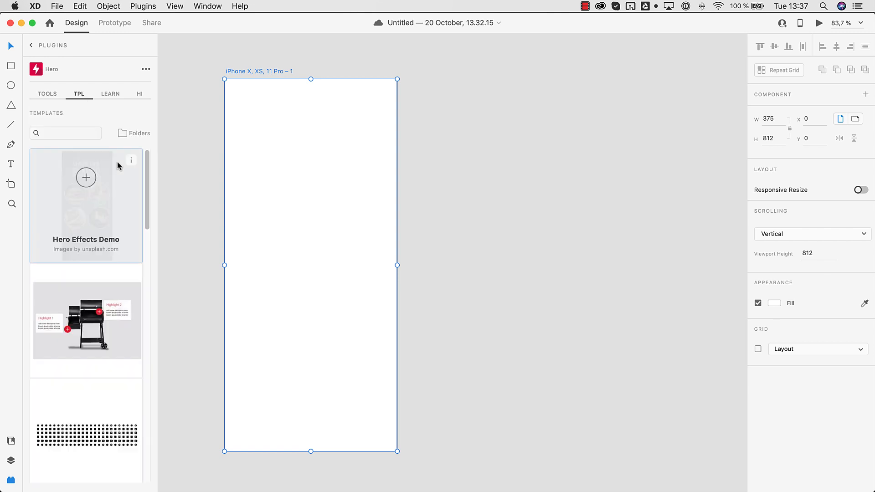
pyautogui.moveTo(92, 220)
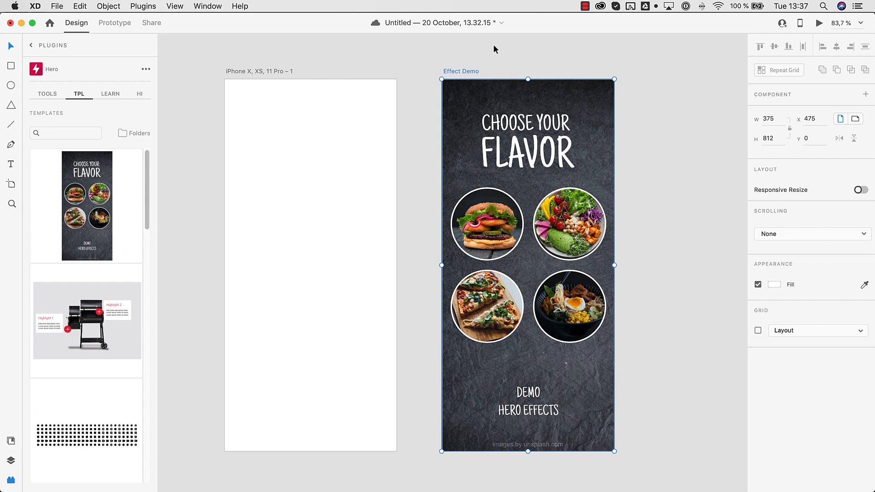
pyautogui.moveTo(350, 86)
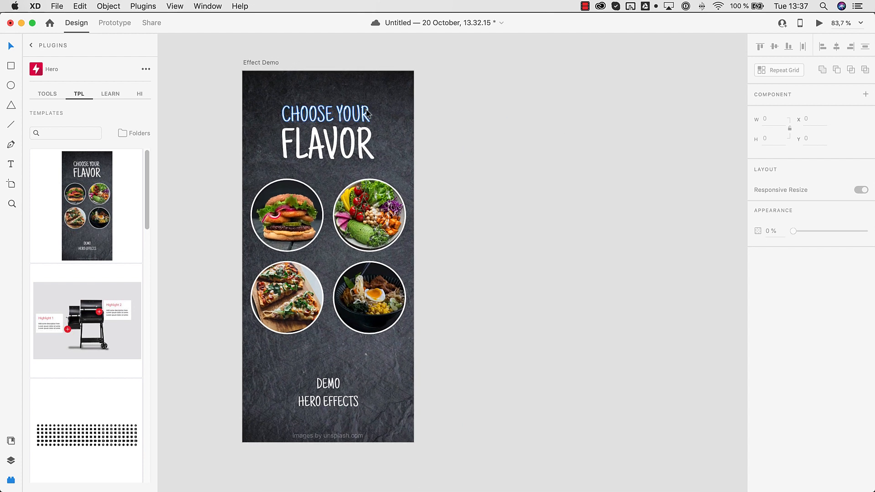
pyautogui.click(47, 93)
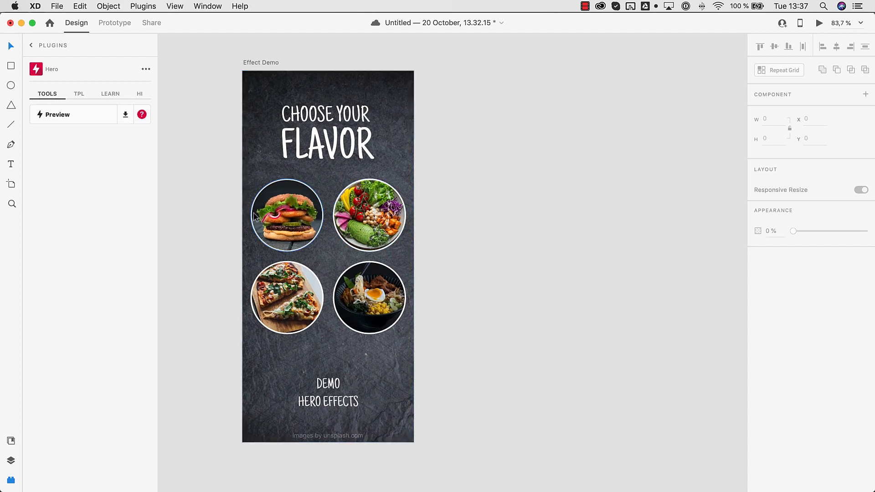
# Inspect the glitch and magnet effects on the demo's bowl and burger images
pyautogui.click(368, 297)
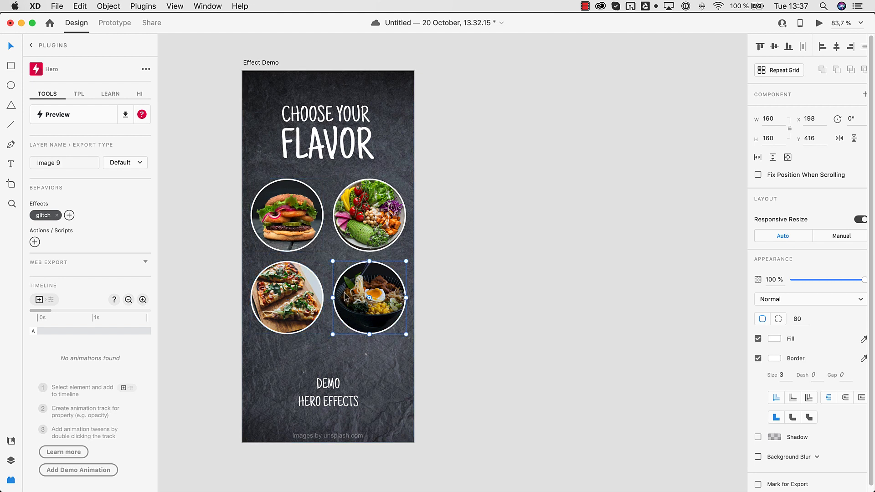
pyautogui.click(286, 216)
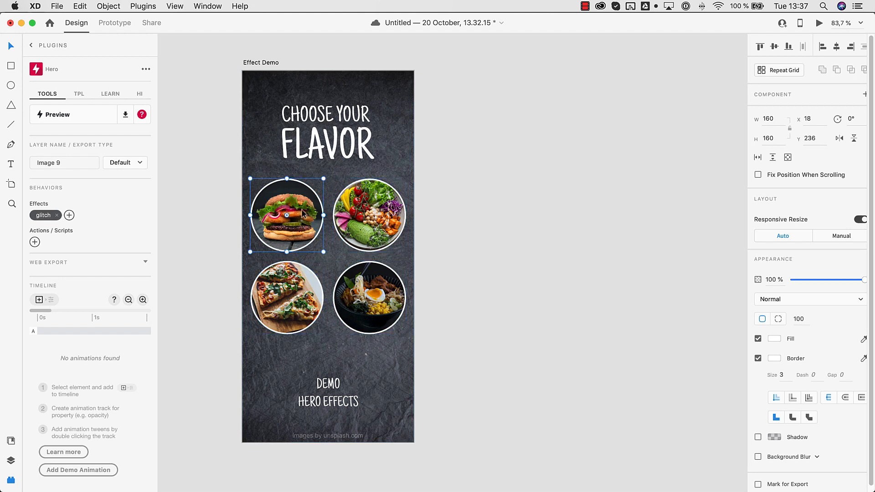
pyautogui.click(368, 298)
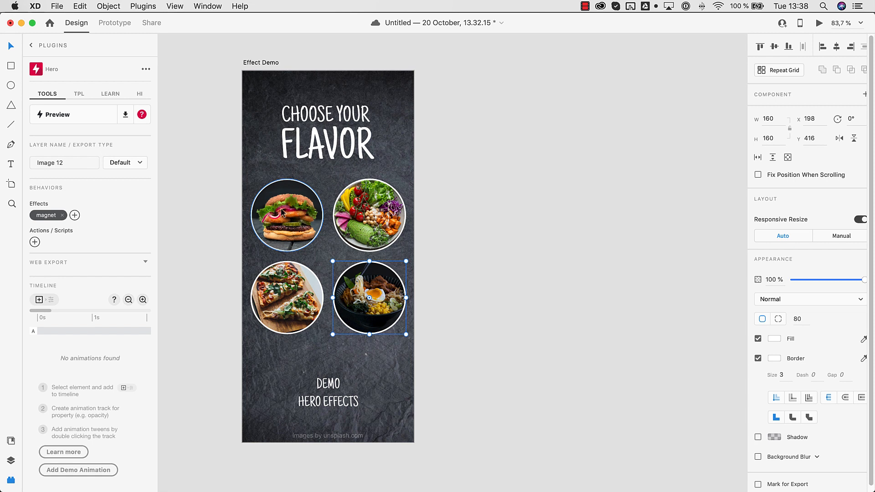
pyautogui.click(286, 216)
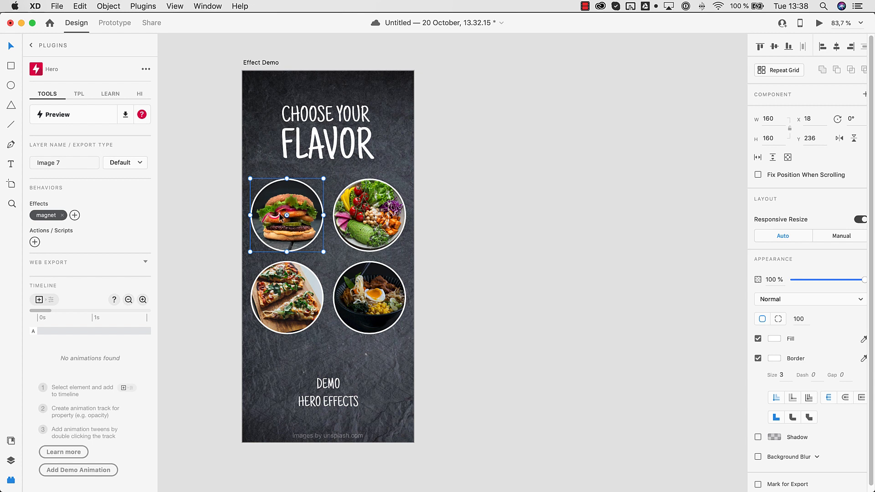
pyautogui.click(286, 297)
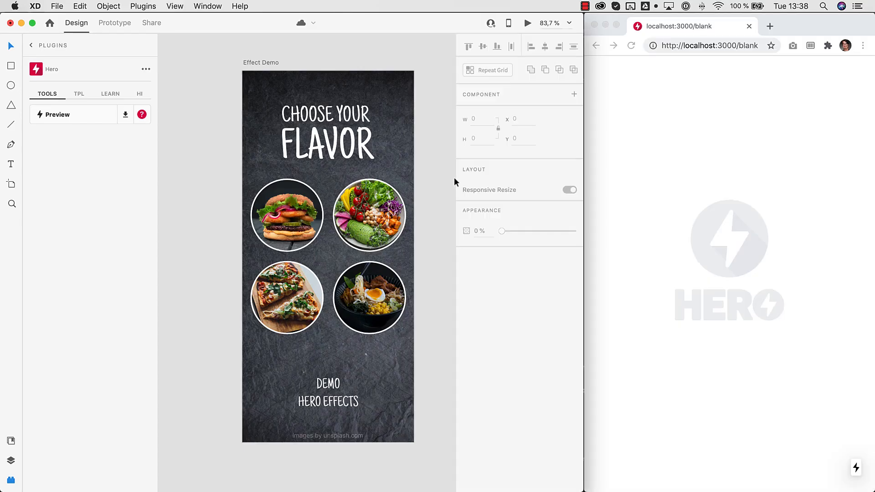
pyautogui.moveTo(683, 176)
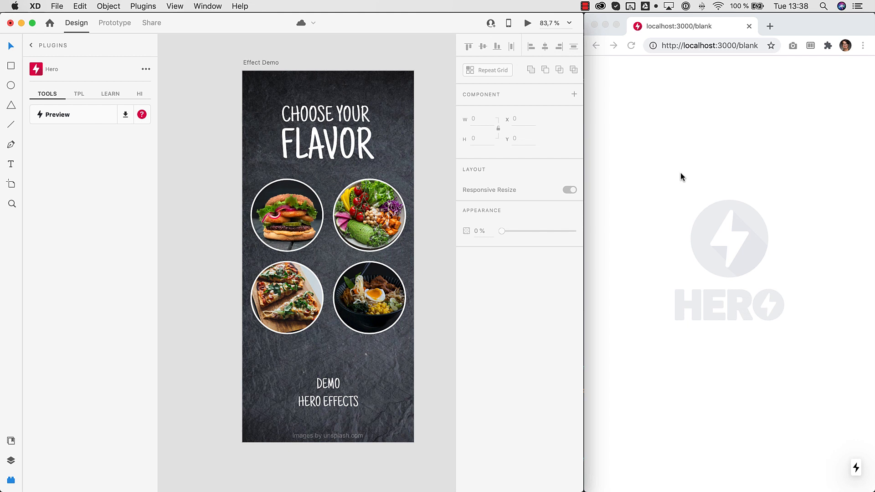
pyautogui.moveTo(268, 62)
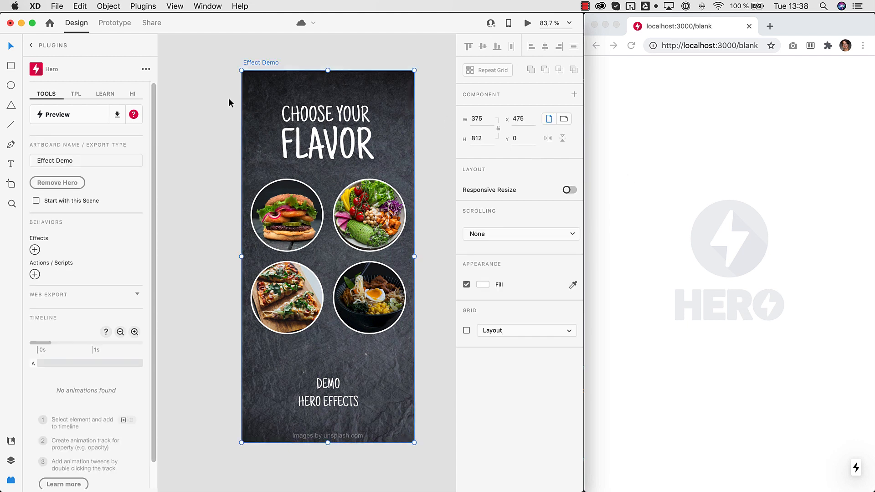
# Start a Hero preview in XD Default Folder and load its copied URL in Chrome
pyautogui.click(56, 114)
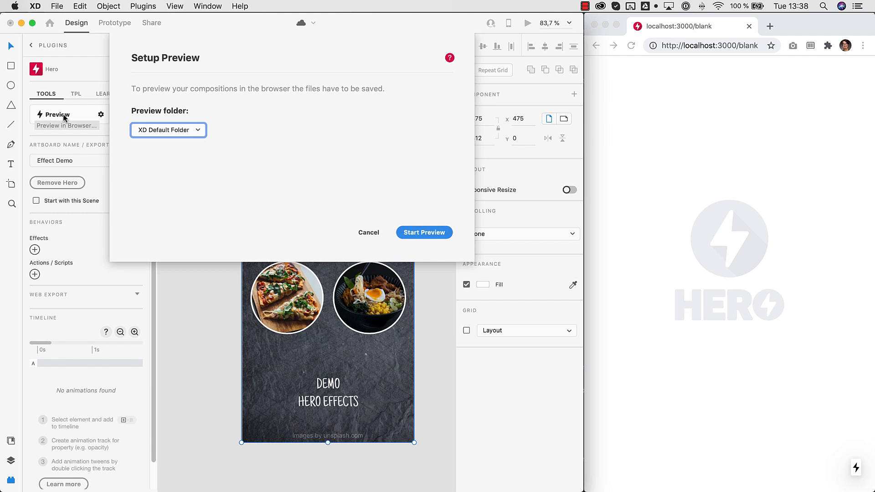
pyautogui.moveTo(192, 151)
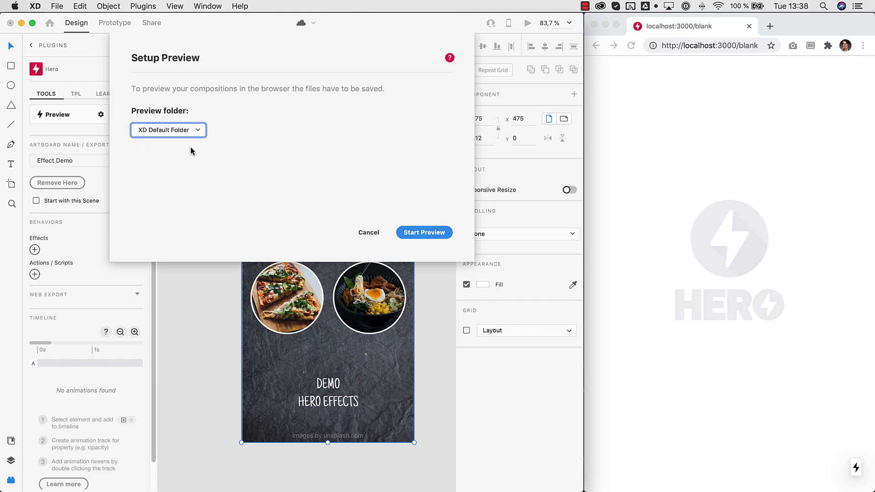
pyautogui.moveTo(166, 141)
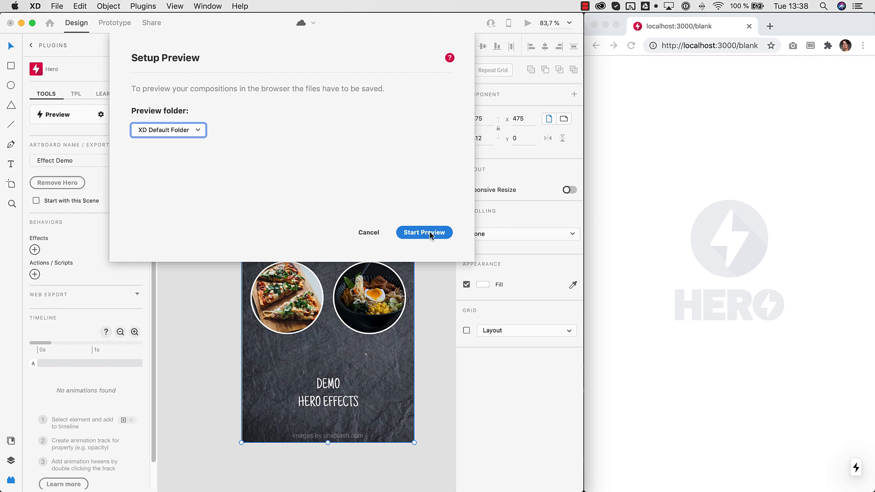
pyautogui.click(423, 232)
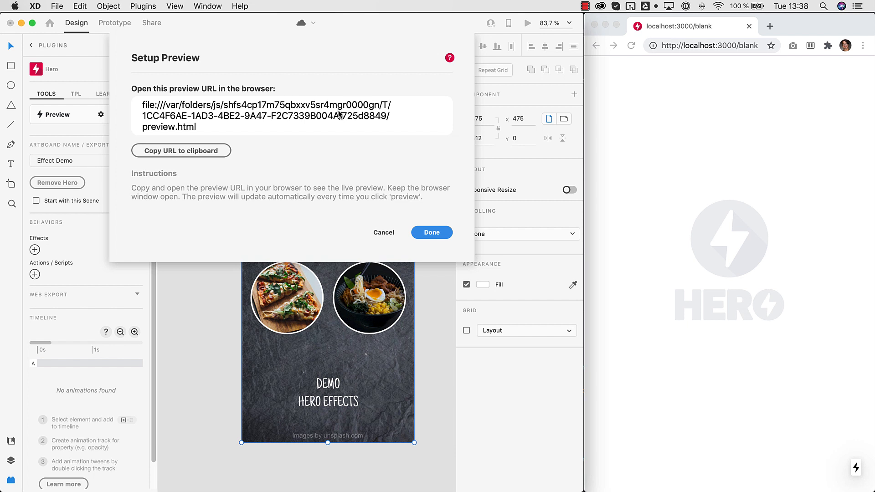
pyautogui.click(181, 150)
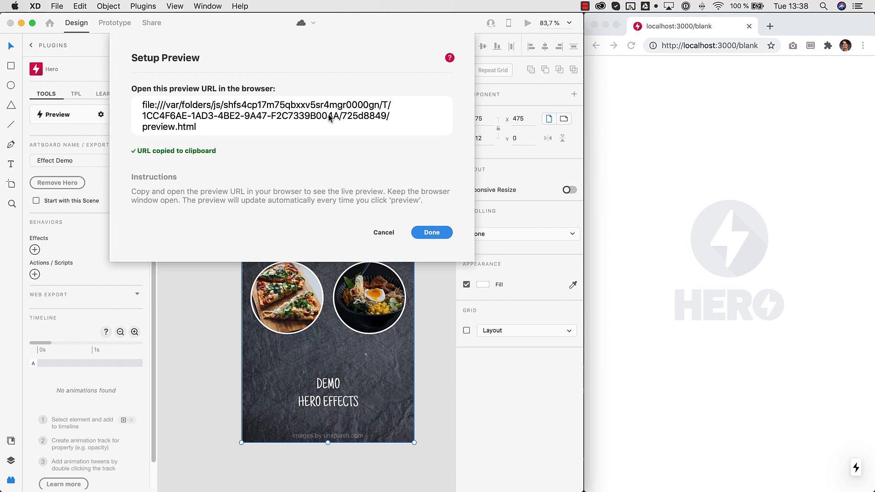
pyautogui.click(708, 45)
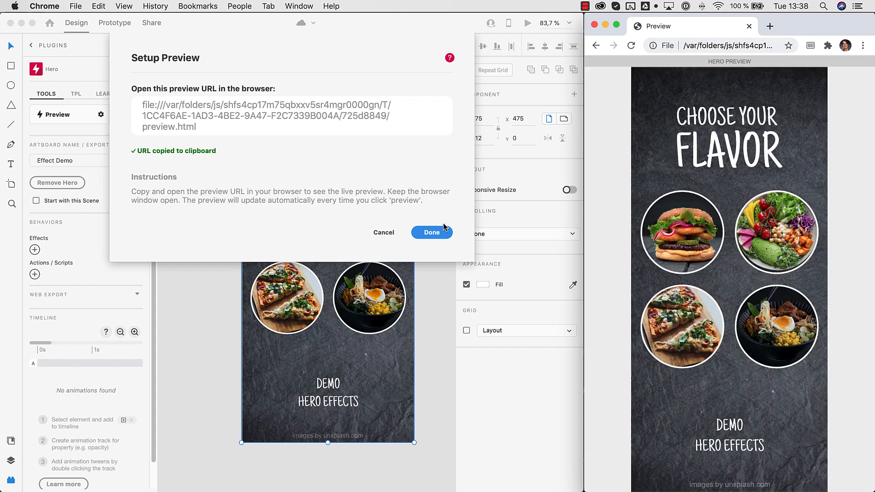
# Reload the Chrome preview repeatedly to replay the pizza photo's reveal effect
pyautogui.click(432, 233)
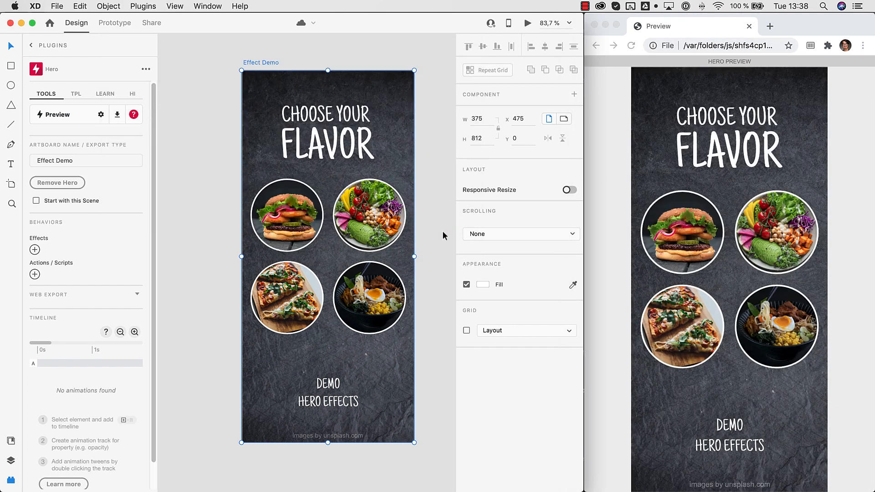
pyautogui.moveTo(182, 163)
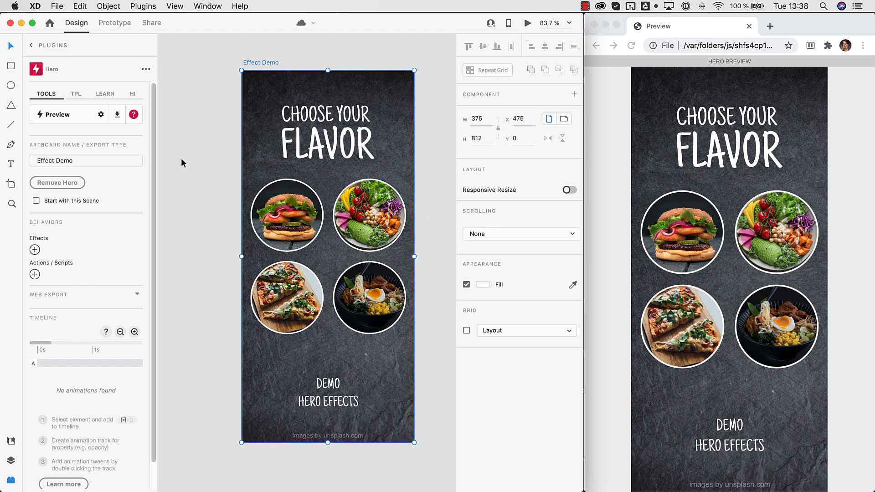
pyautogui.click(228, 82)
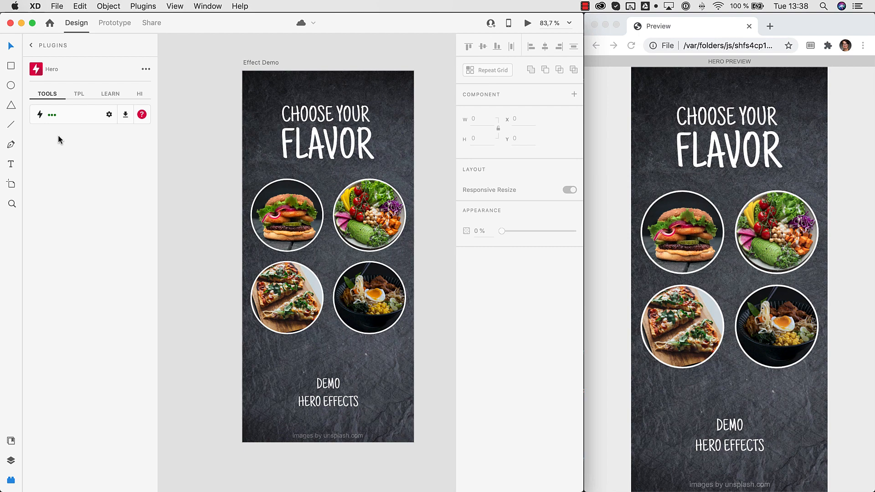
pyautogui.moveTo(57, 115)
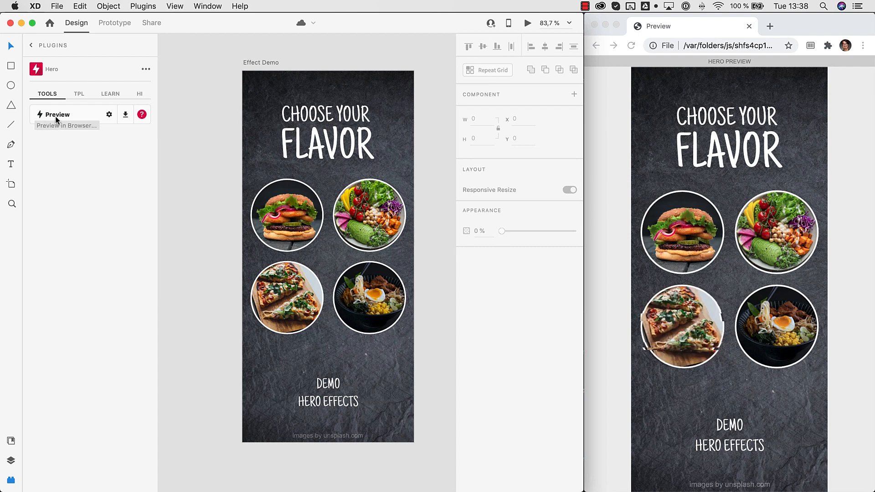
pyautogui.moveTo(673, 97)
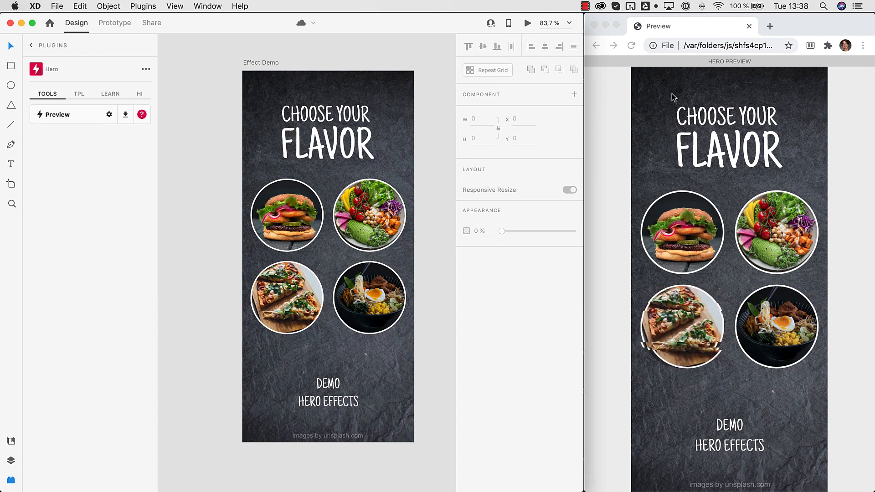
pyautogui.moveTo(638, 88)
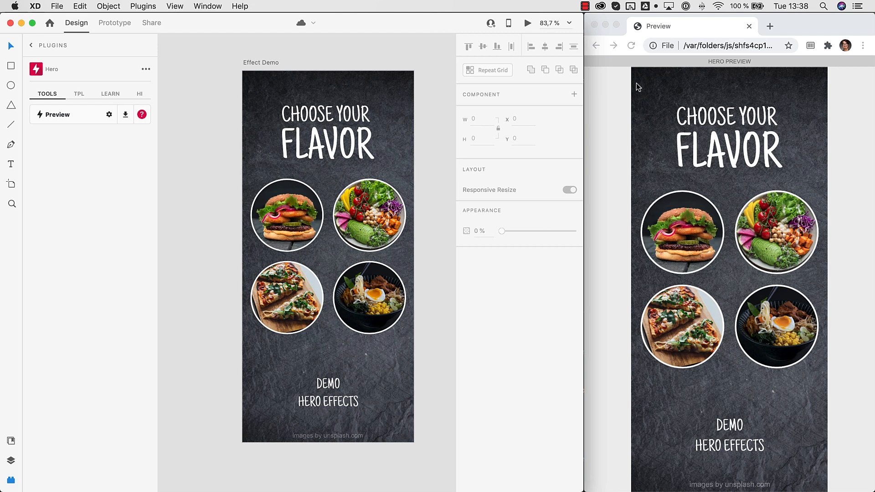
pyautogui.moveTo(637, 67)
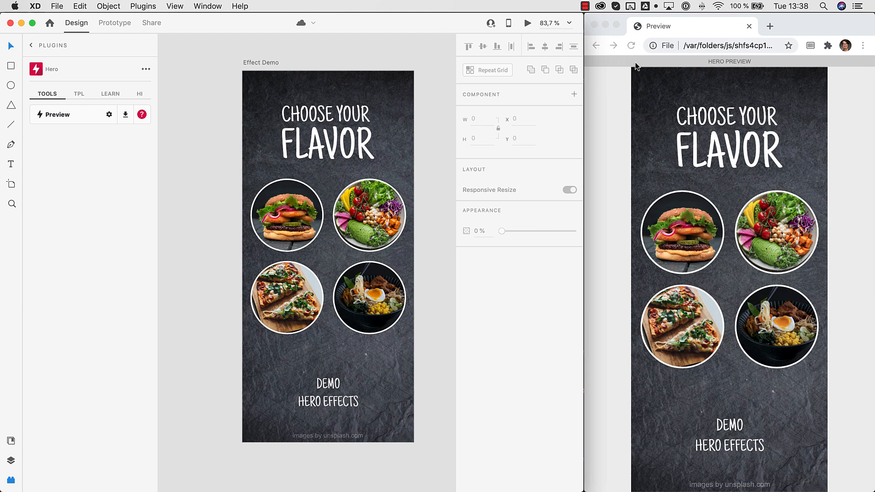
pyautogui.moveTo(91, 136)
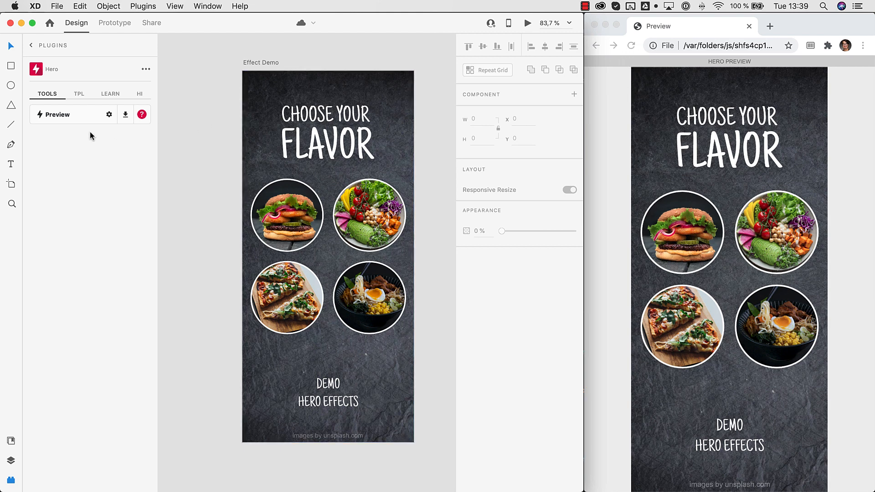
pyautogui.click(57, 114)
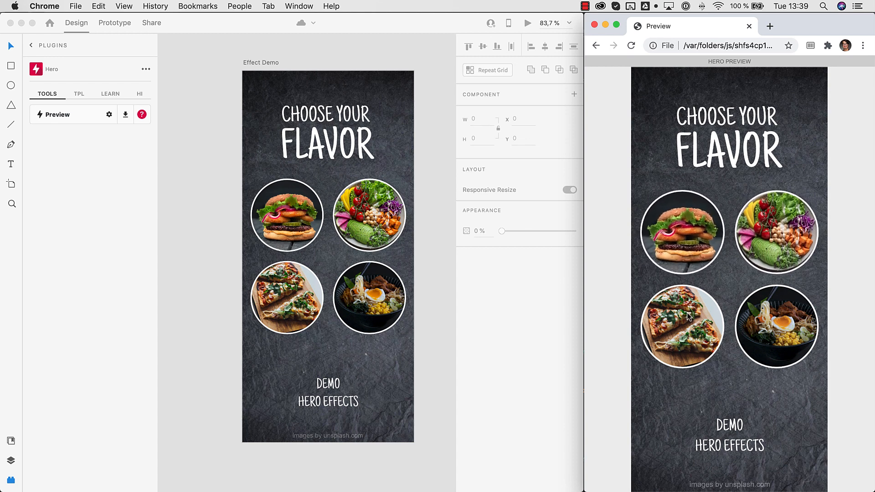
pyautogui.click(631, 46)
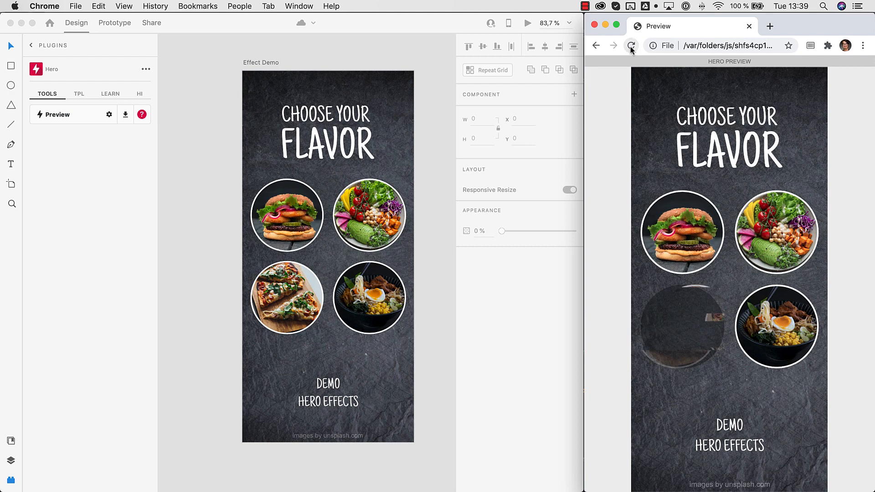
pyautogui.click(631, 45)
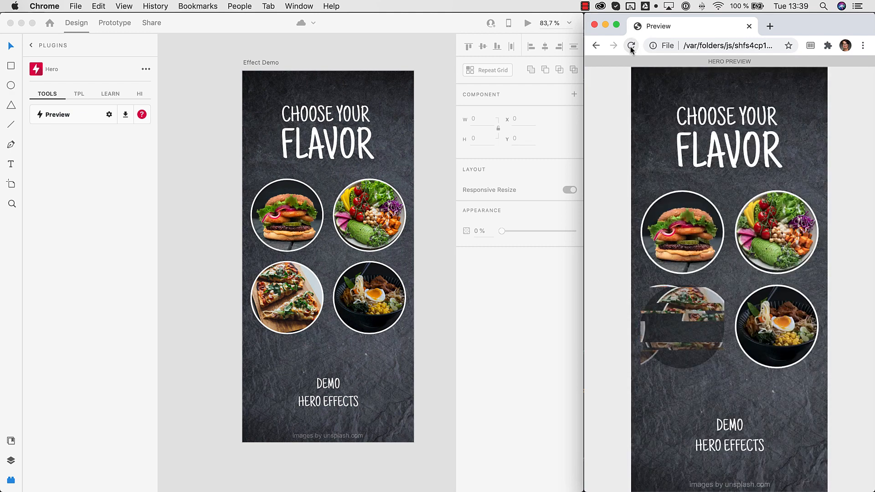
pyautogui.click(631, 46)
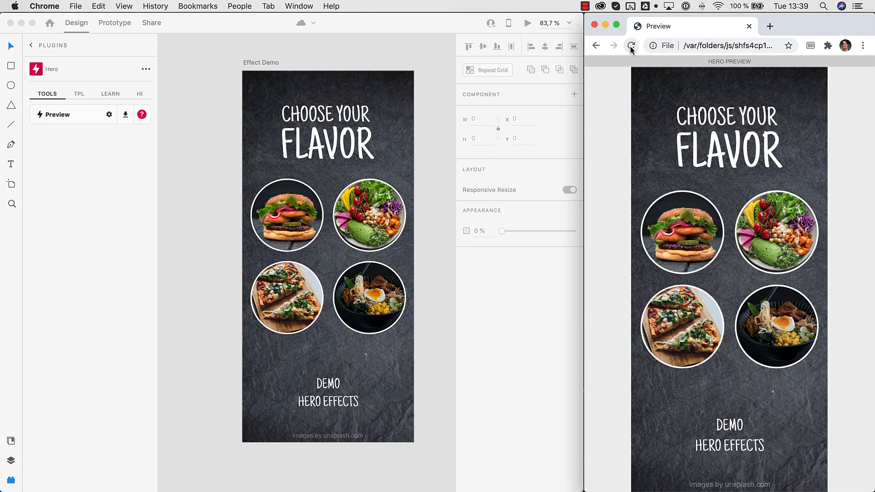
pyautogui.click(631, 45)
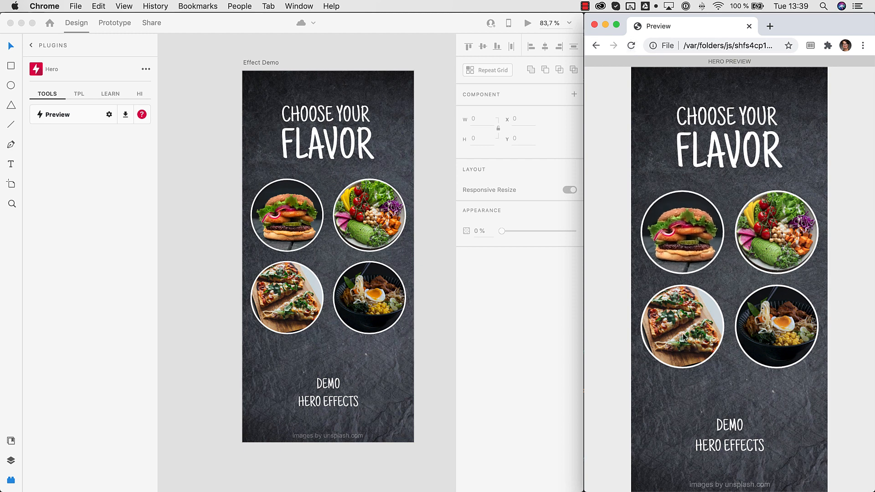
pyautogui.moveTo(680, 233)
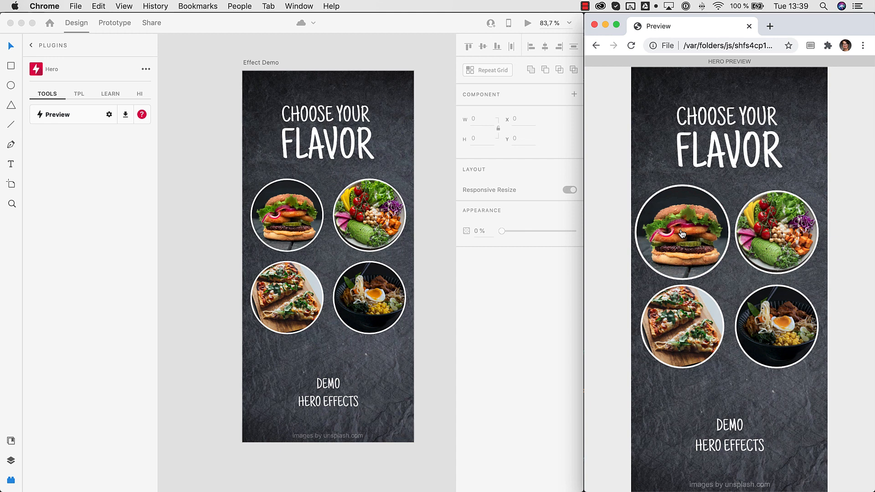
pyautogui.moveTo(664, 150)
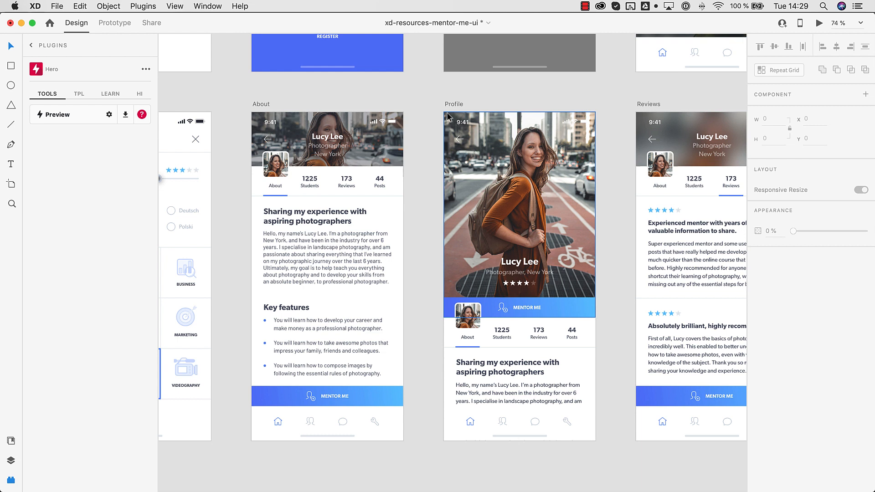
# Convert the About and Profile artboards into Hero scenes
pyautogui.click(261, 104)
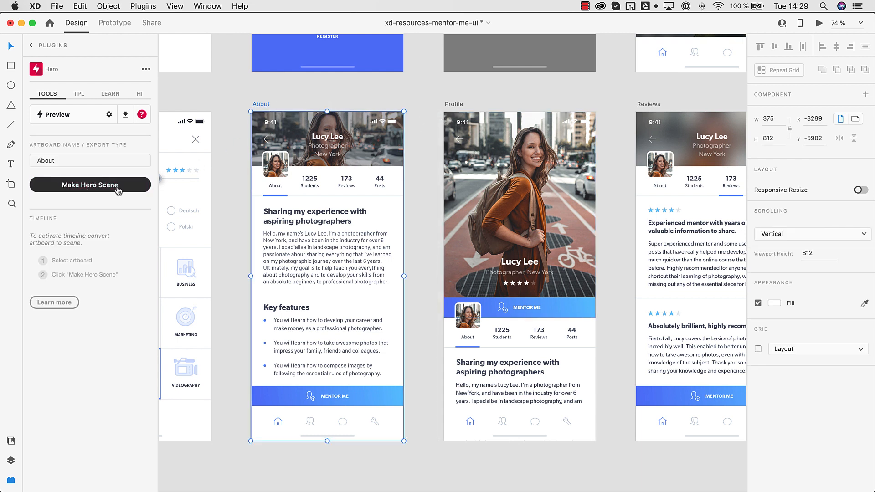
pyautogui.click(89, 184)
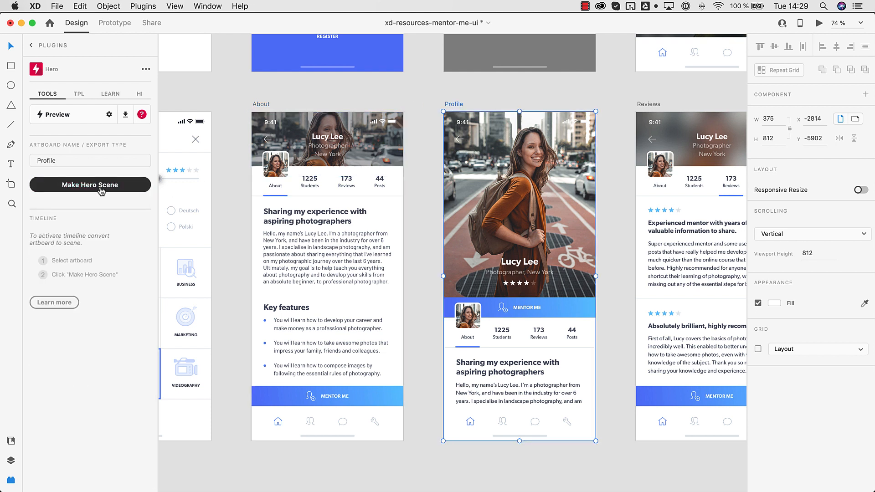
pyautogui.click(427, 168)
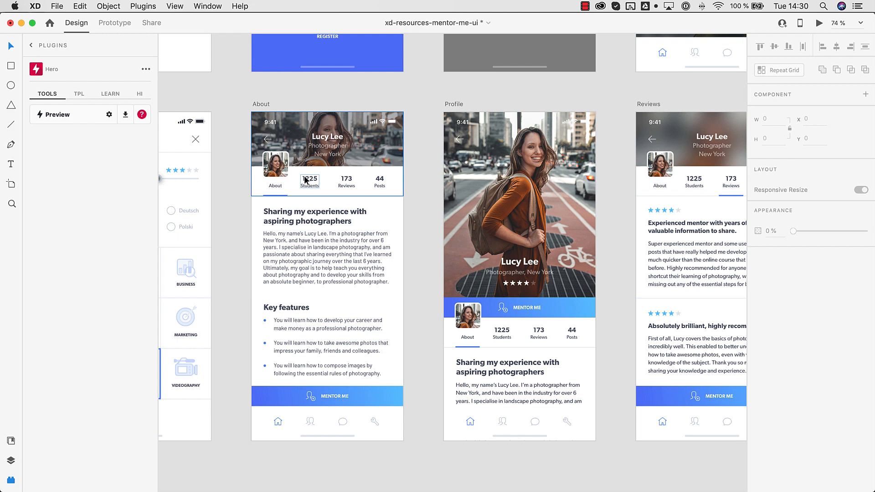
# Apply Hero's Magnet effect to the About screen's small profile photo
pyautogui.click(274, 162)
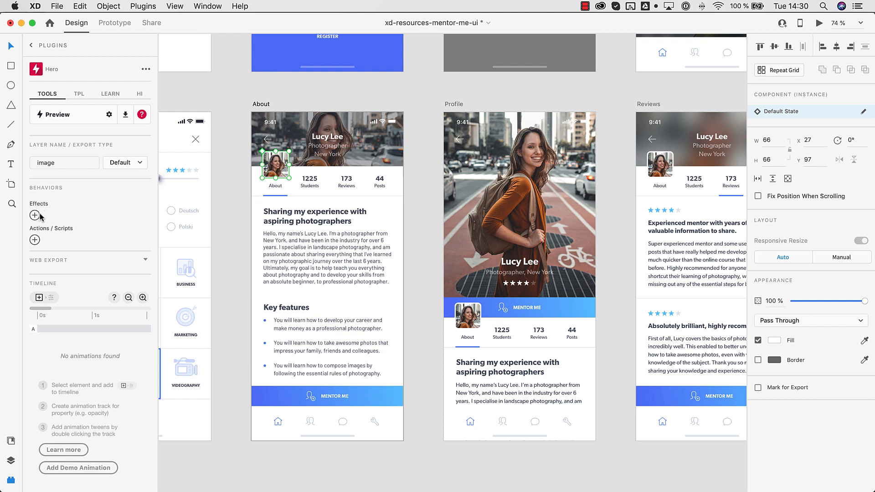
pyautogui.click(34, 216)
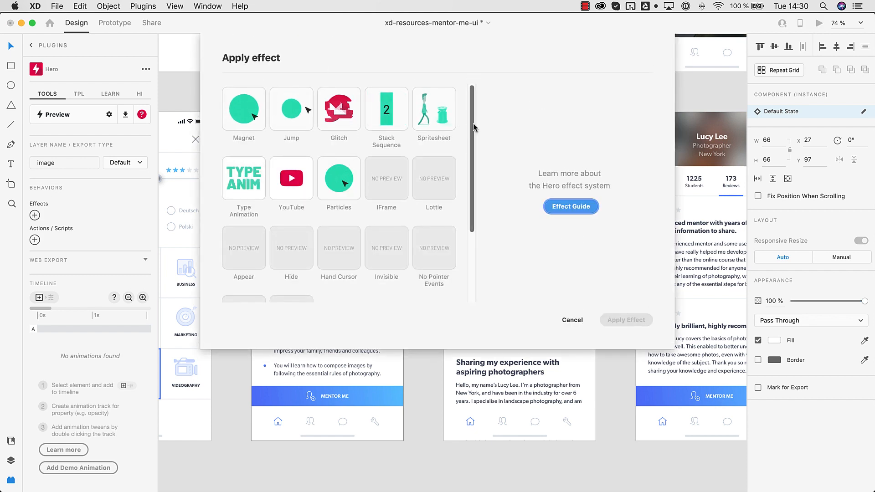
pyautogui.moveTo(425, 229)
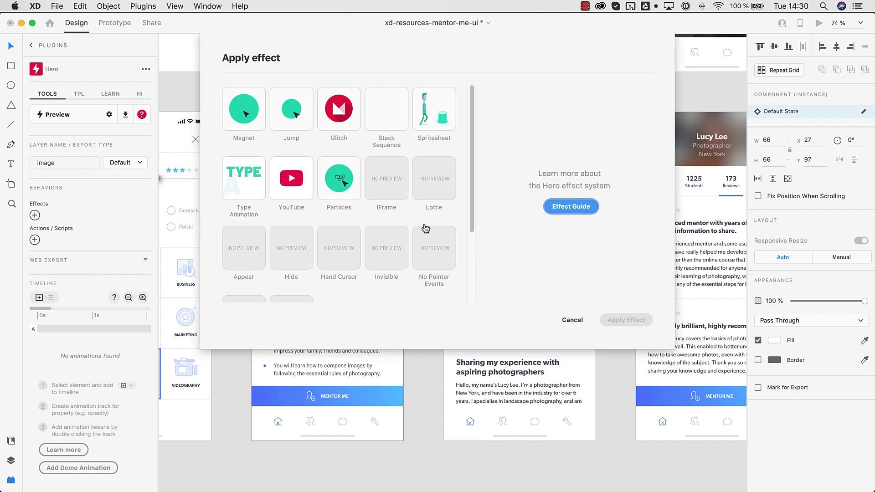
pyautogui.click(244, 109)
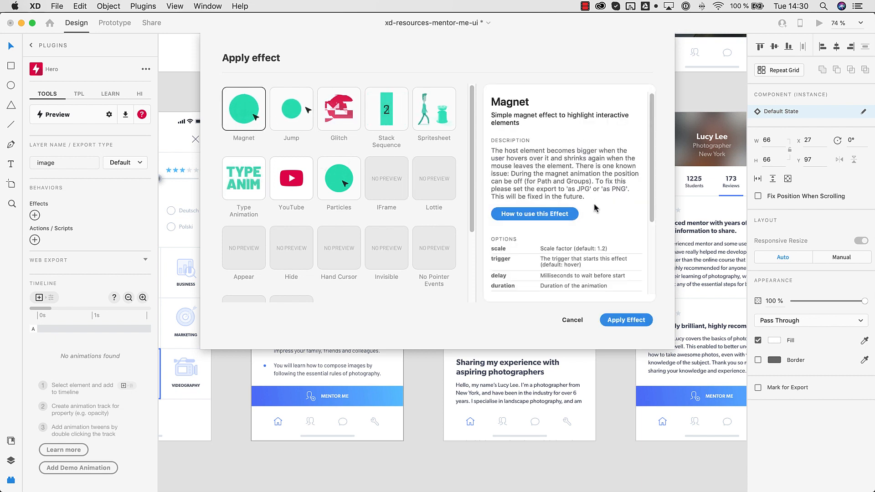
pyautogui.scroll(-3)
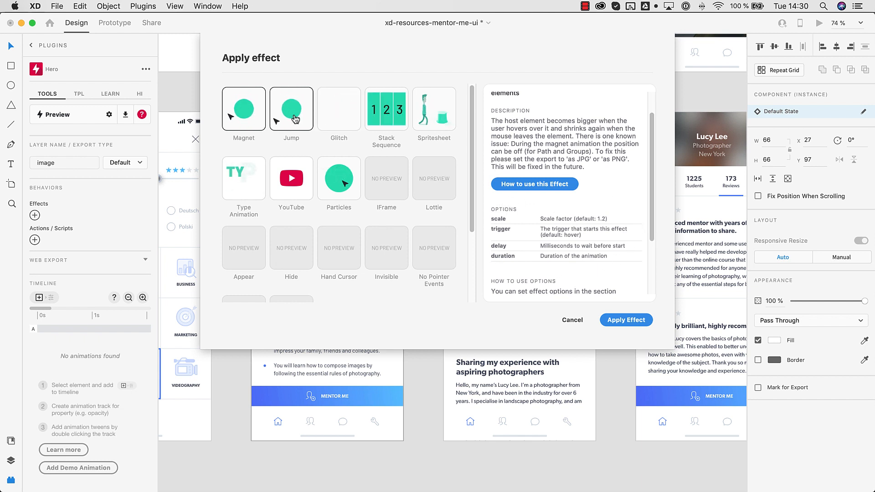
pyautogui.click(244, 109)
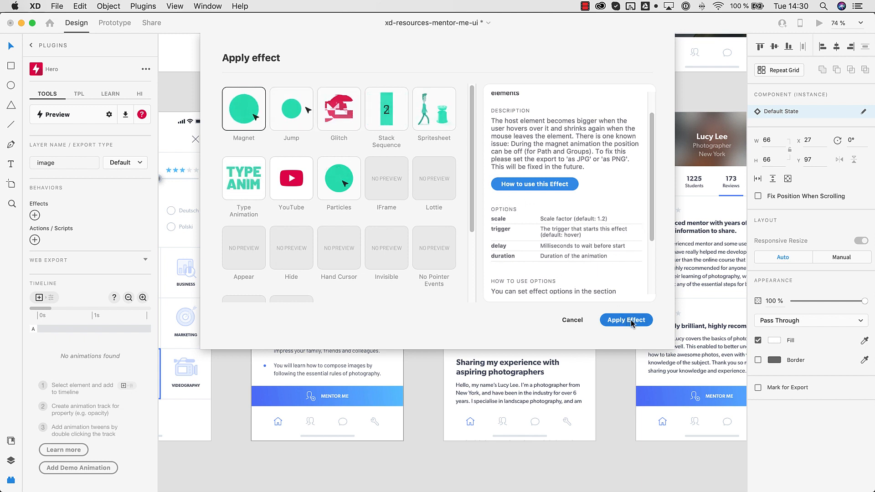
pyautogui.click(625, 320)
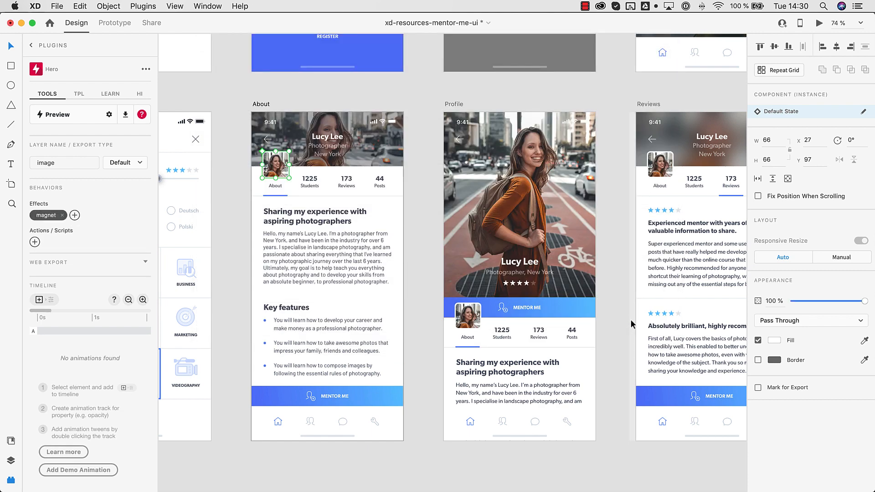
pyautogui.moveTo(323, 93)
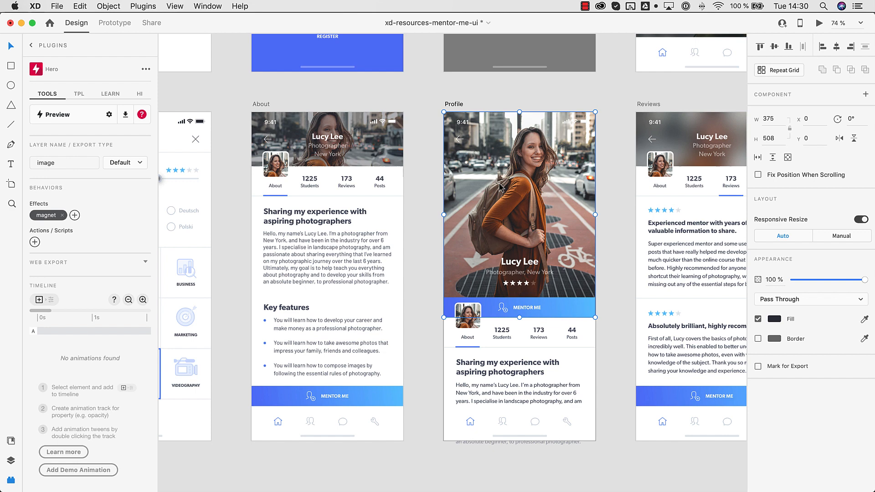
# Apply Hero's Glitch effect to the Profile screen's large photo, then deselect it
pyautogui.click(60, 215)
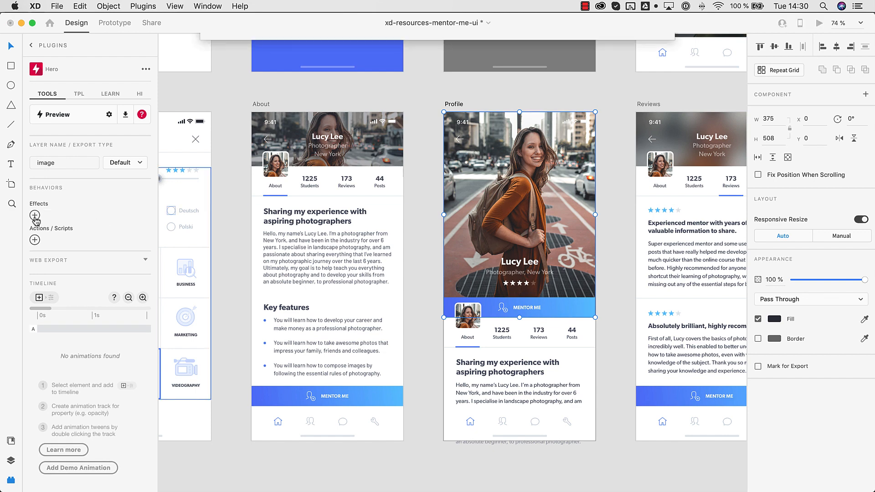
pyautogui.click(34, 214)
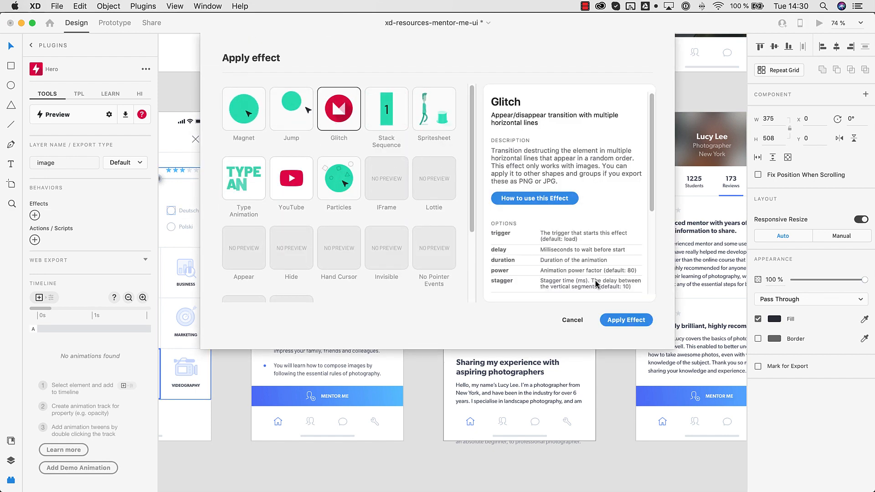
pyautogui.click(625, 320)
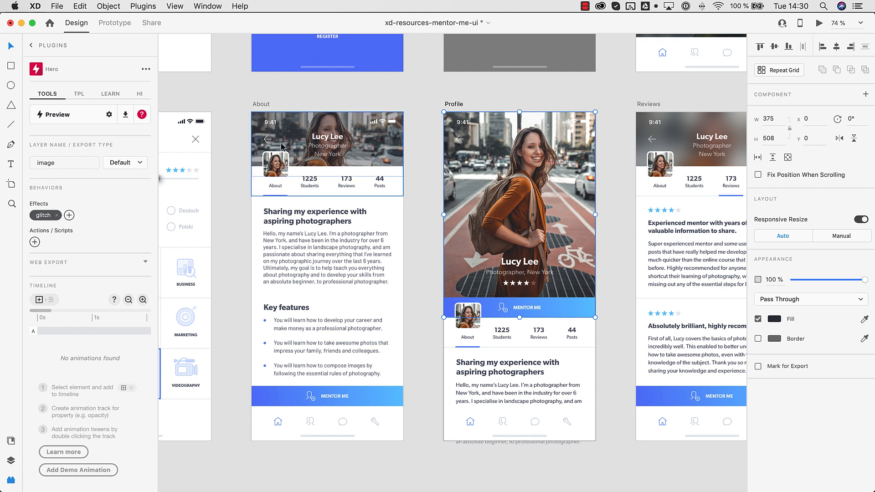
pyautogui.moveTo(500, 156)
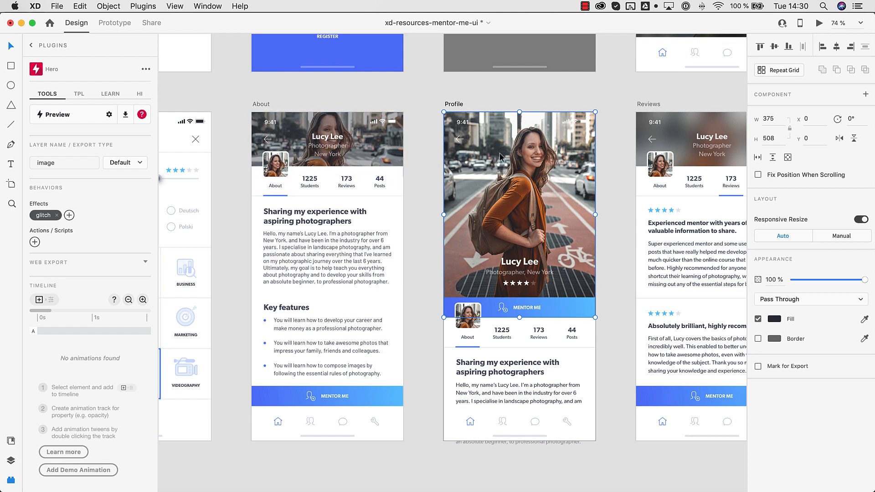
pyautogui.click(242, 85)
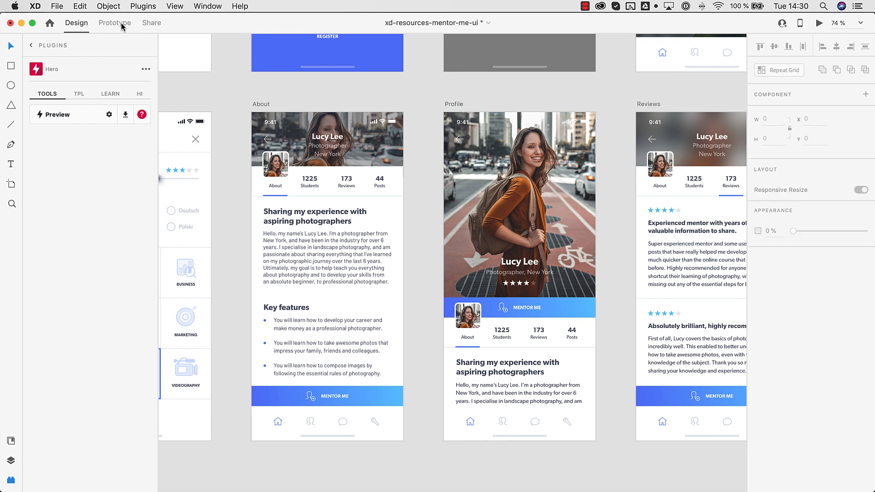
# Link the About photo to the Profile screen with a dissolve, then return to Design mode
pyautogui.click(114, 23)
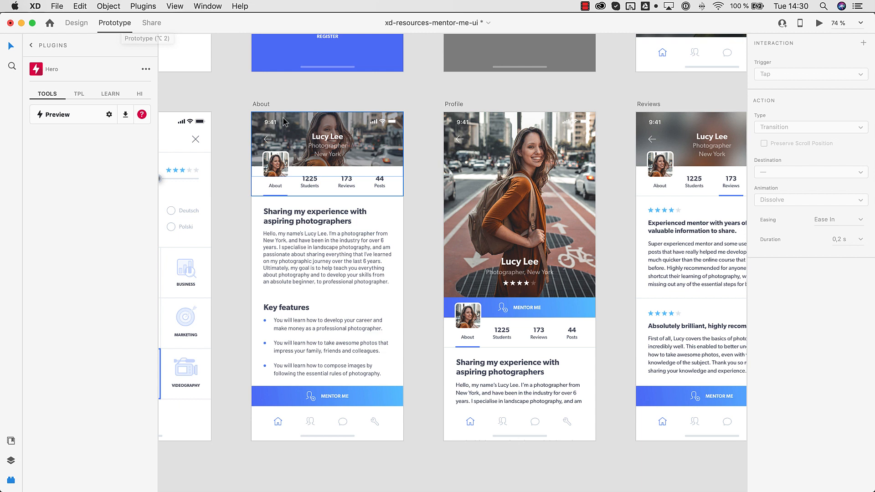
pyautogui.moveTo(199, 112)
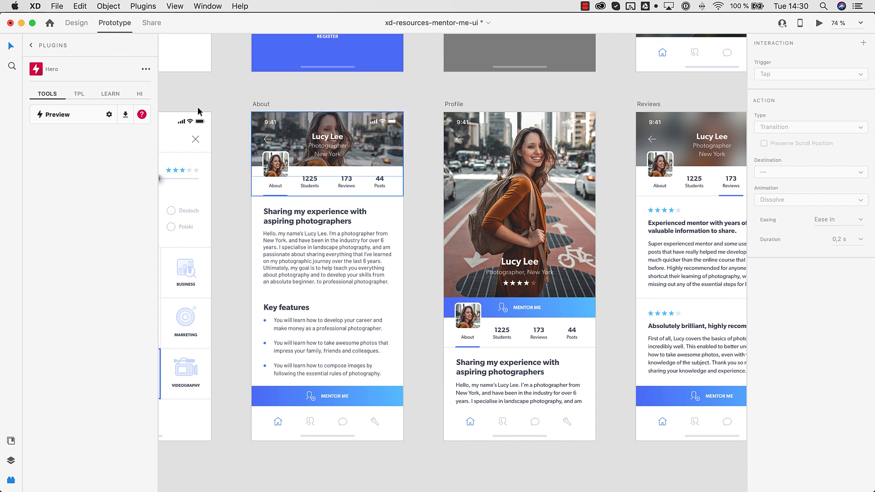
pyautogui.click(275, 162)
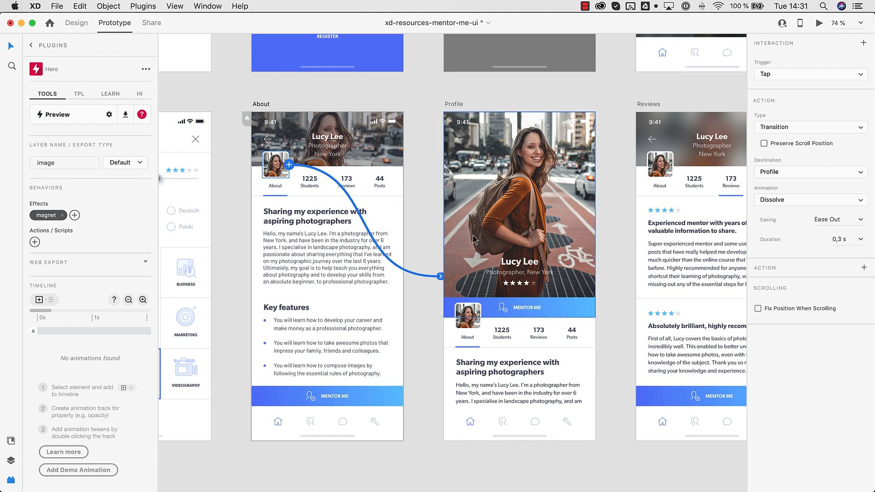
pyautogui.click(460, 139)
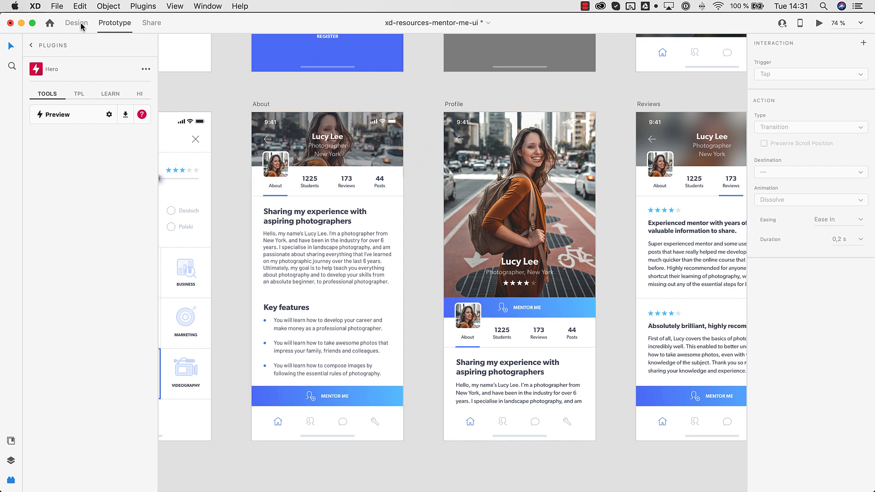
pyautogui.click(76, 23)
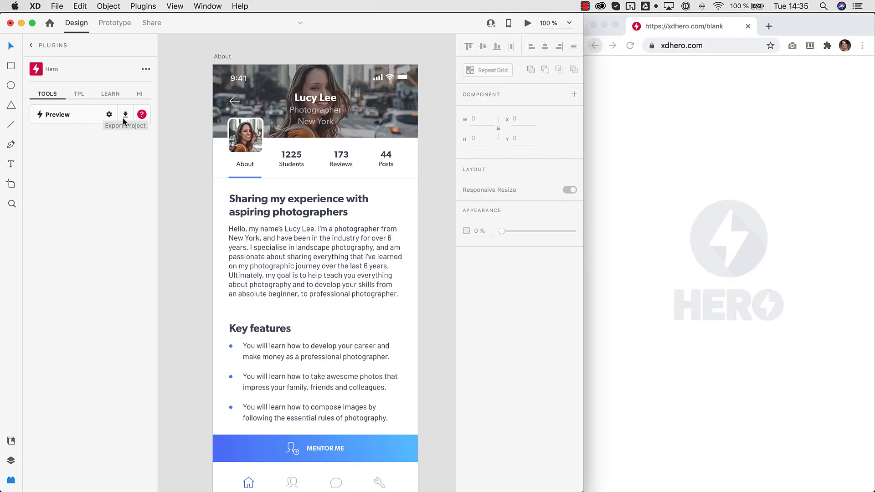
# Generate Hero's browser preview of the About screen in XD Default Folder and view it in Chrome
pyautogui.click(126, 114)
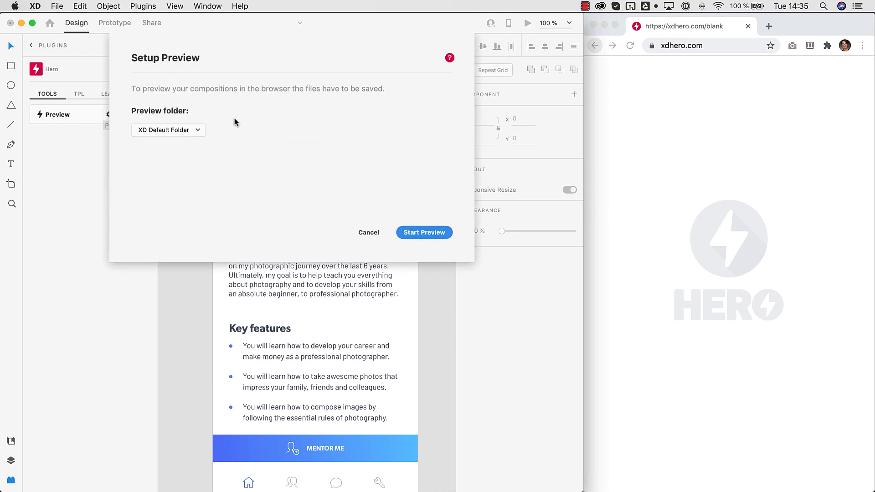
pyautogui.click(423, 231)
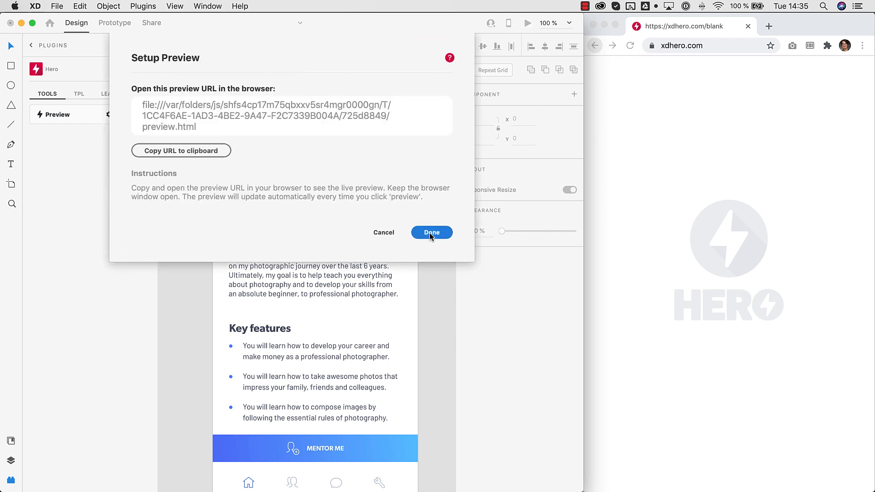
pyautogui.click(430, 232)
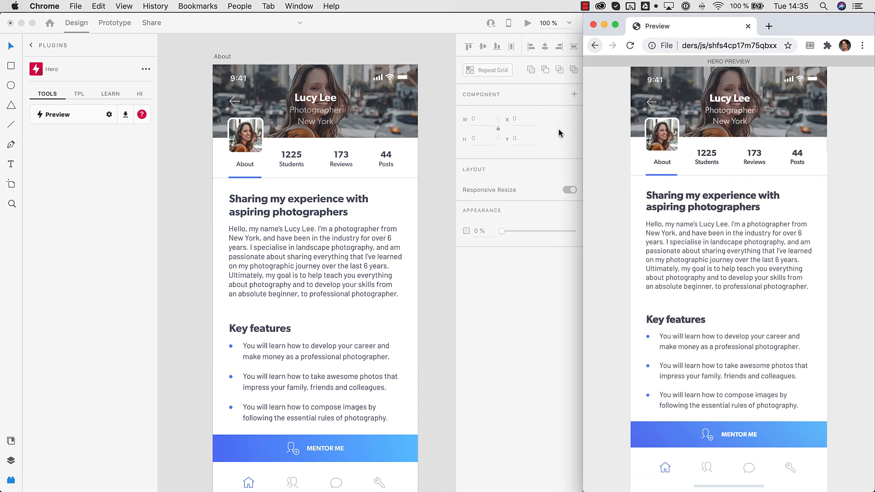
pyautogui.moveTo(641, 147)
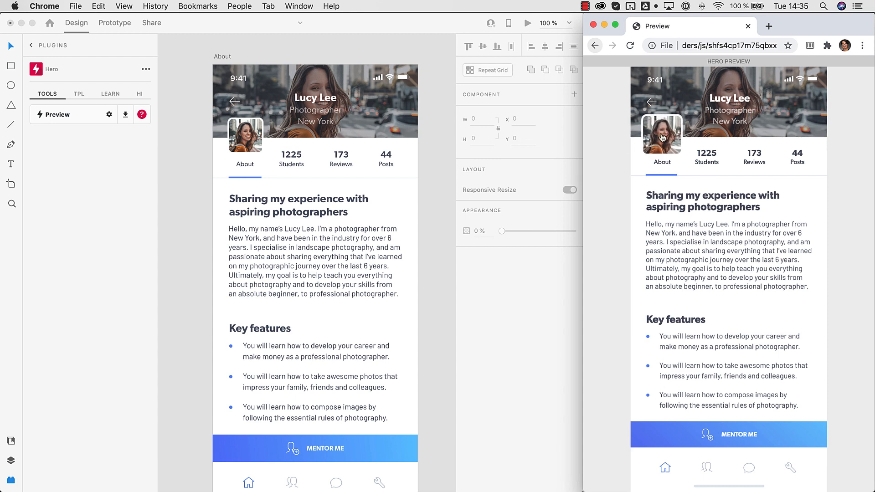
pyautogui.scroll(3)
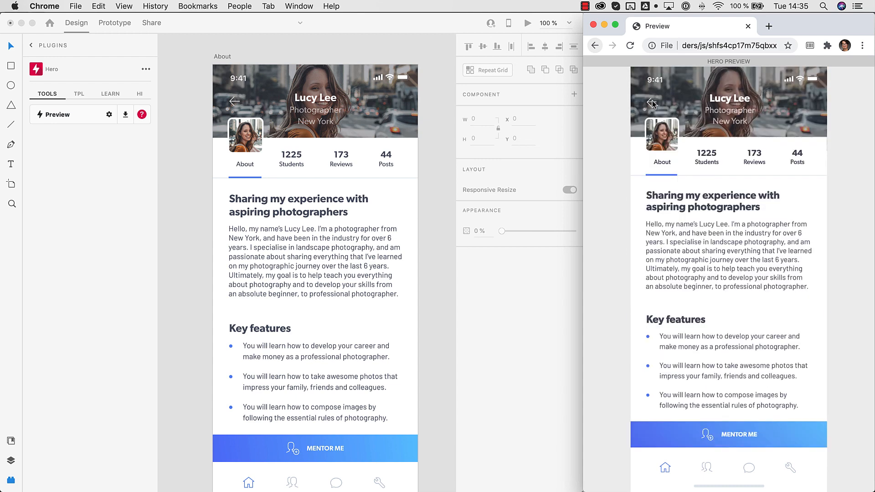
pyautogui.moveTo(639, 155)
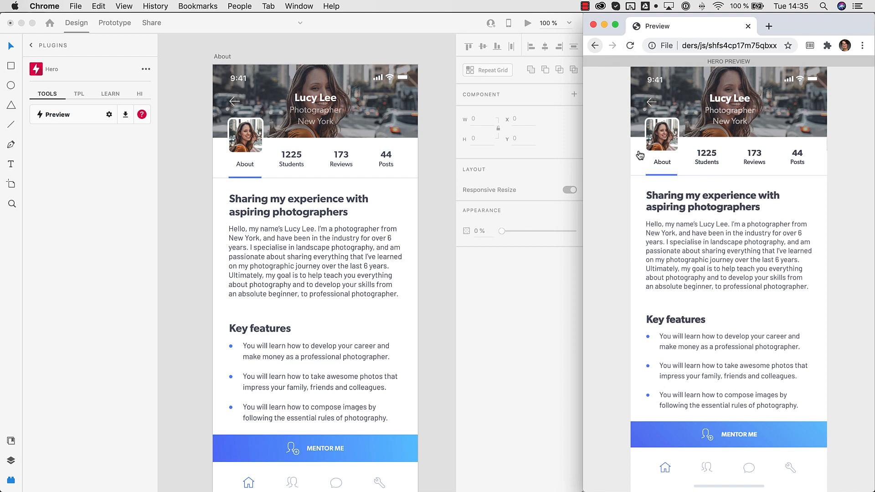
pyautogui.scroll(3)
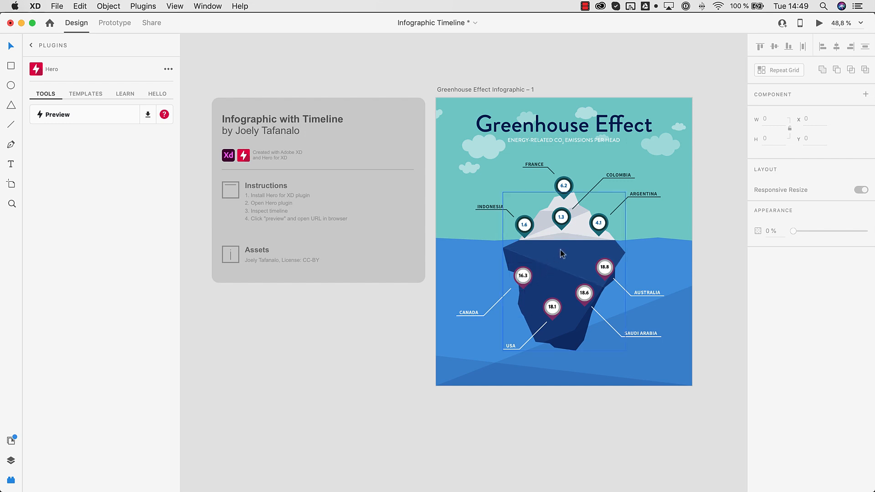
pyautogui.moveTo(521, 205)
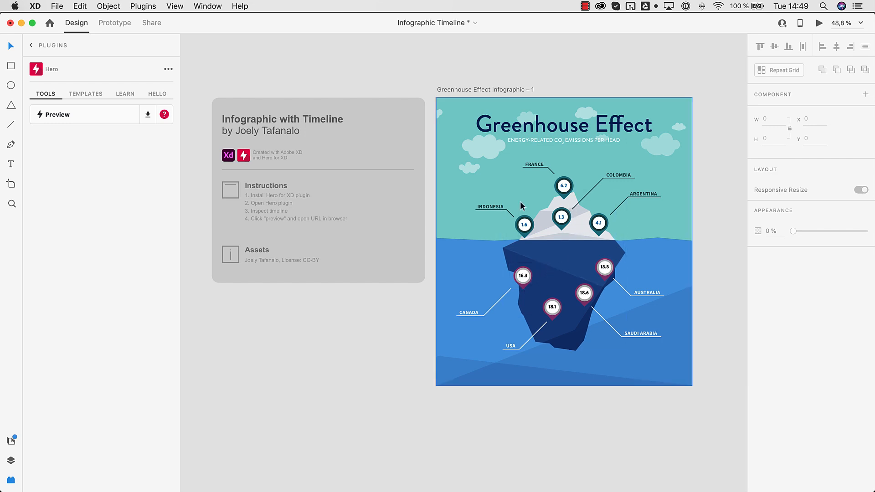
pyautogui.moveTo(661, 213)
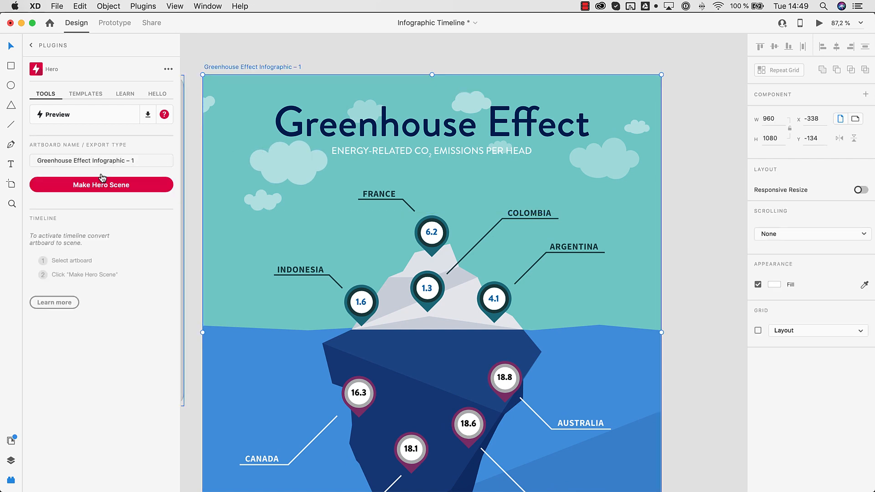
# Make the infographic artboard a Hero scene and select the Indonesia label and bubble
pyautogui.click(101, 184)
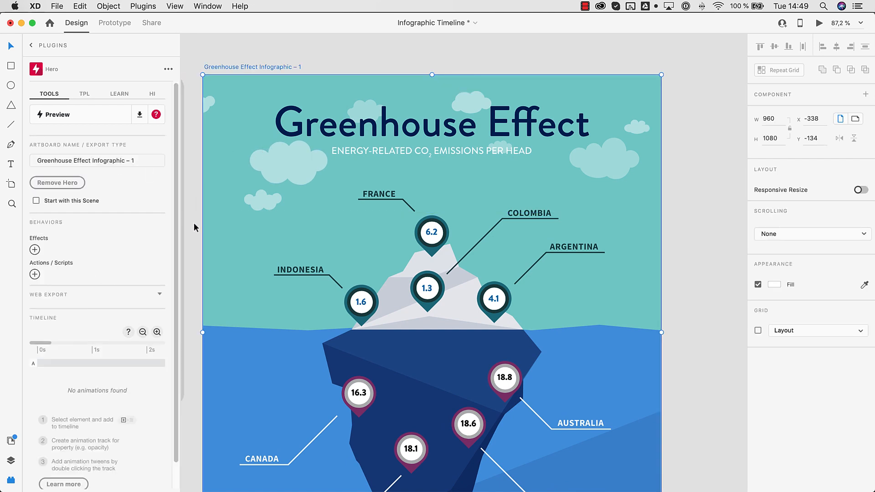
pyautogui.moveTo(195, 246)
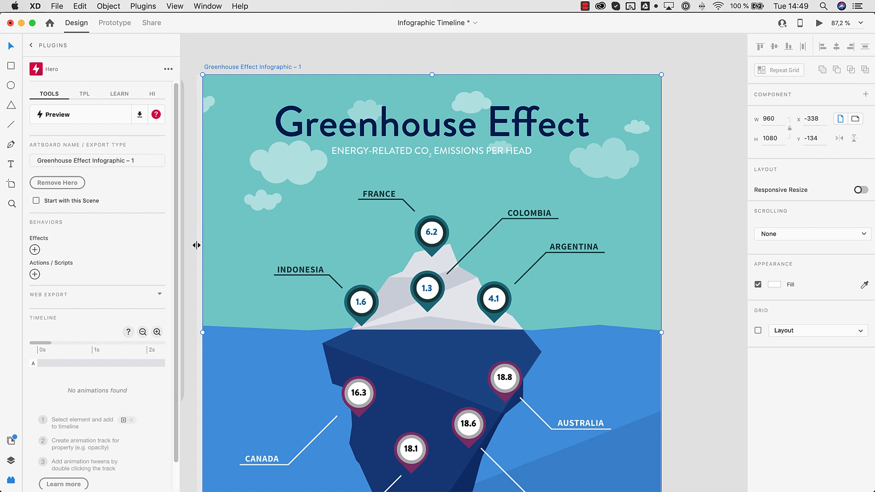
pyautogui.scroll(-3)
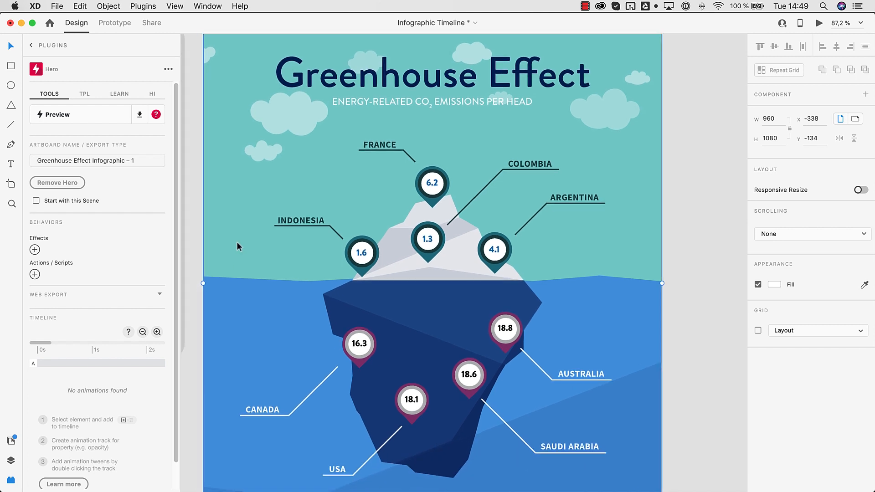
pyautogui.click(361, 253)
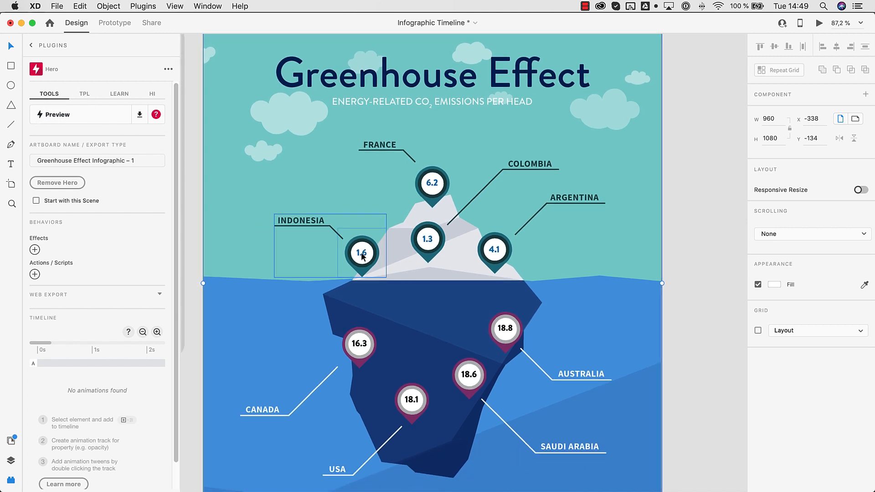
pyautogui.moveTo(362, 255)
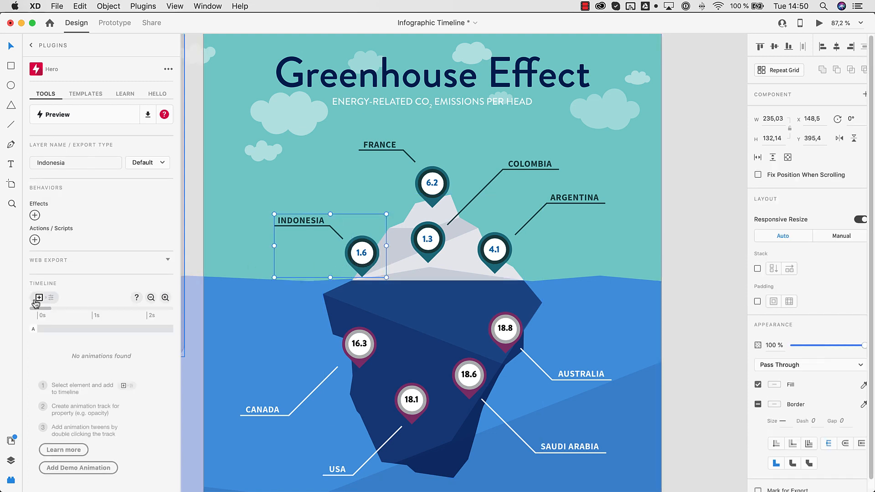
pyautogui.moveTo(37, 297)
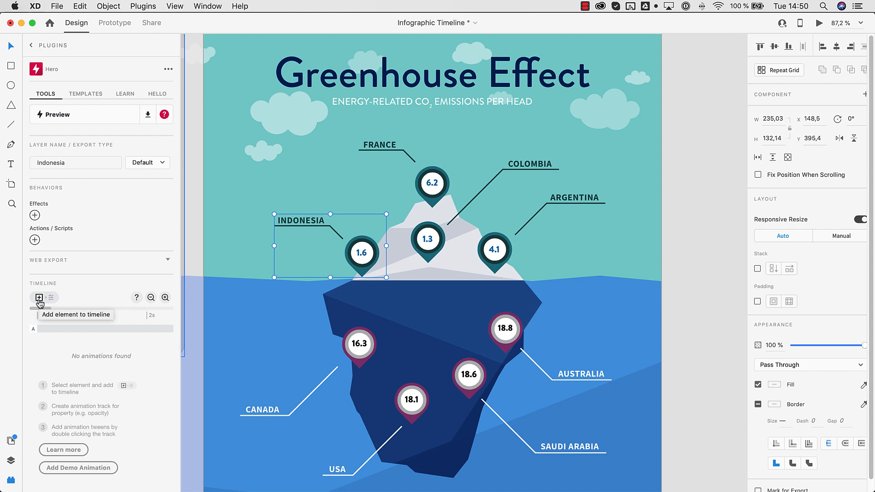
# Add the Indonesia and France bubbles to the timeline, with X-position and Opacity tracks on Indonesia
pyautogui.click(39, 296)
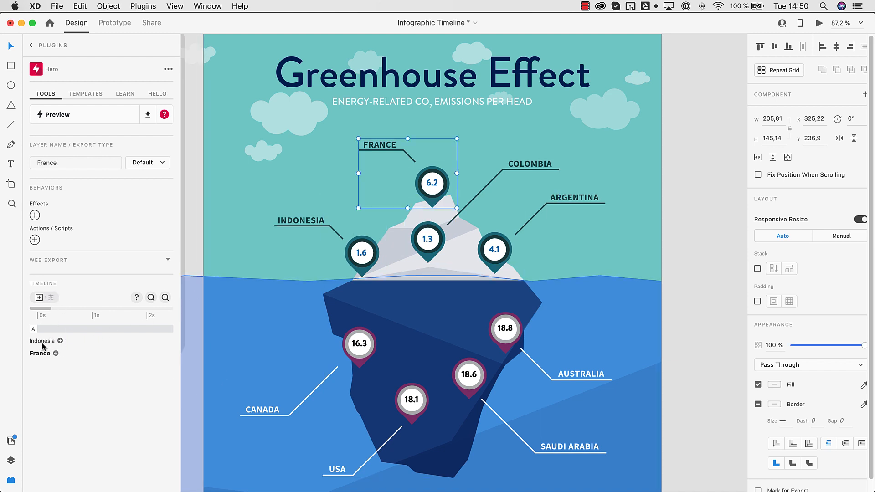
pyautogui.click(44, 341)
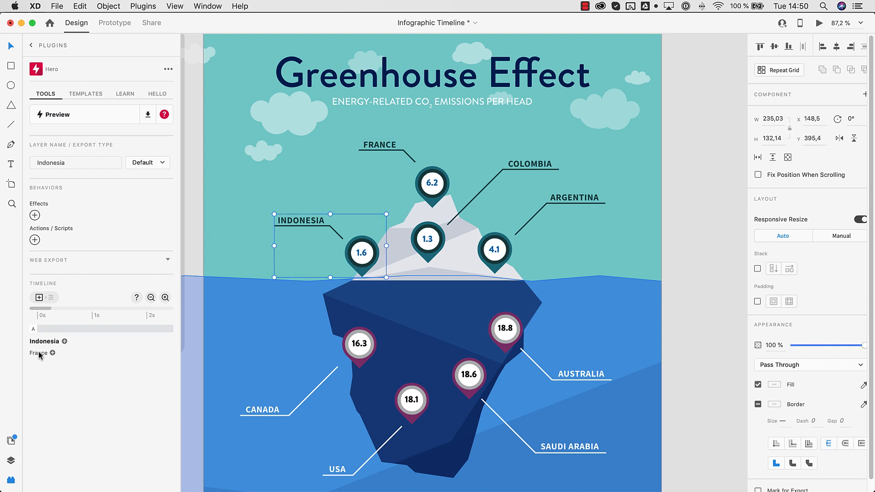
pyautogui.moveTo(53, 346)
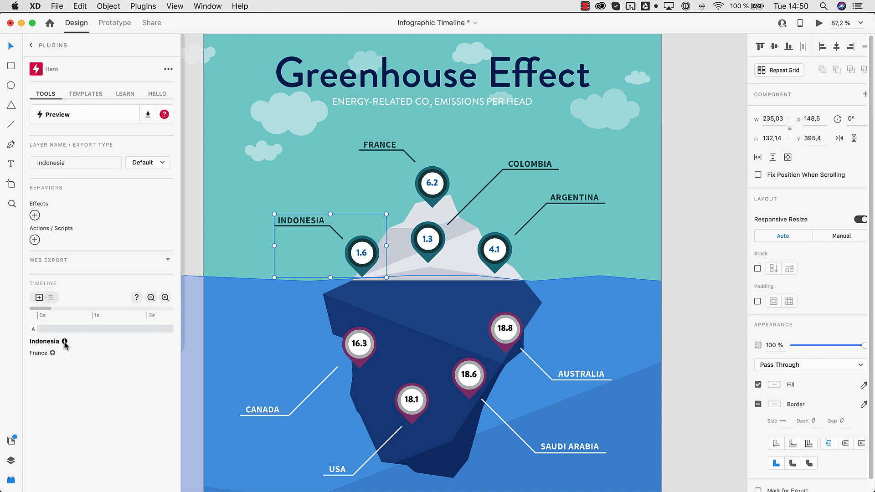
pyautogui.click(37, 296)
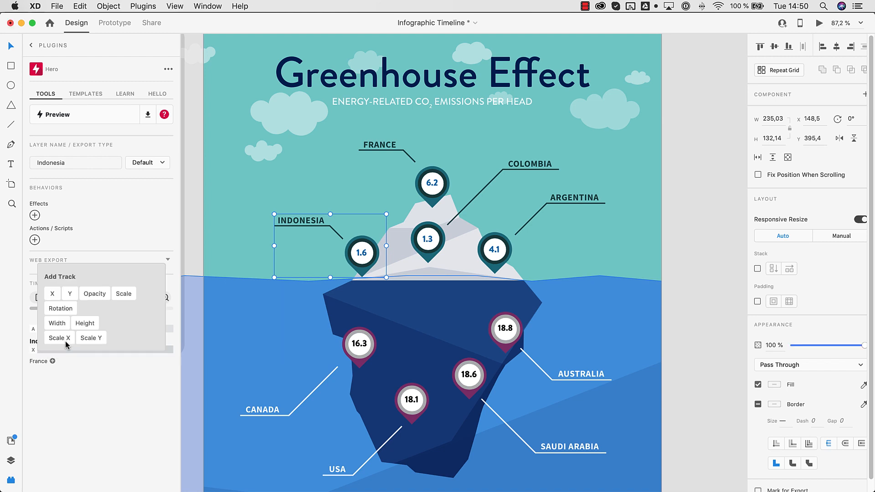
pyautogui.click(52, 293)
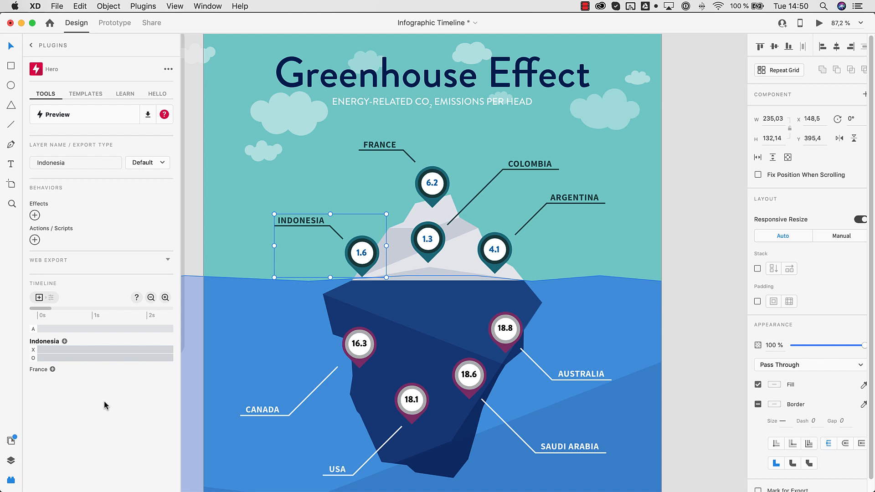
pyautogui.moveTo(75, 352)
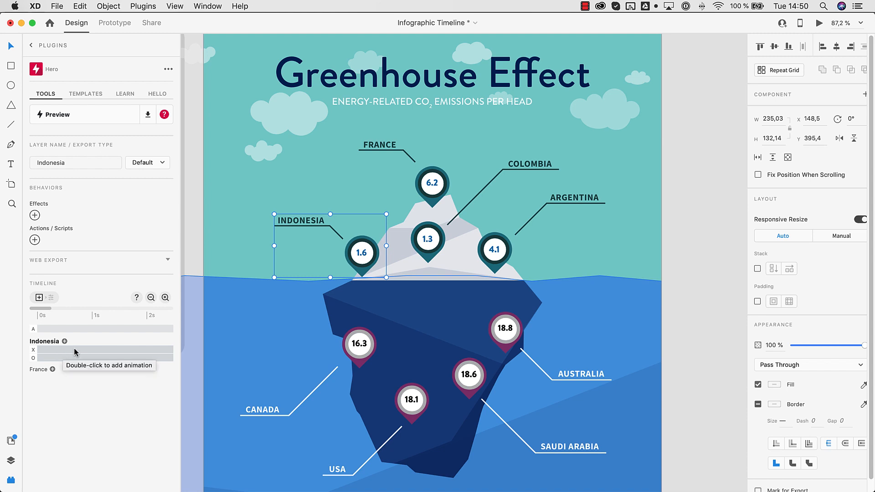
pyautogui.moveTo(93, 352)
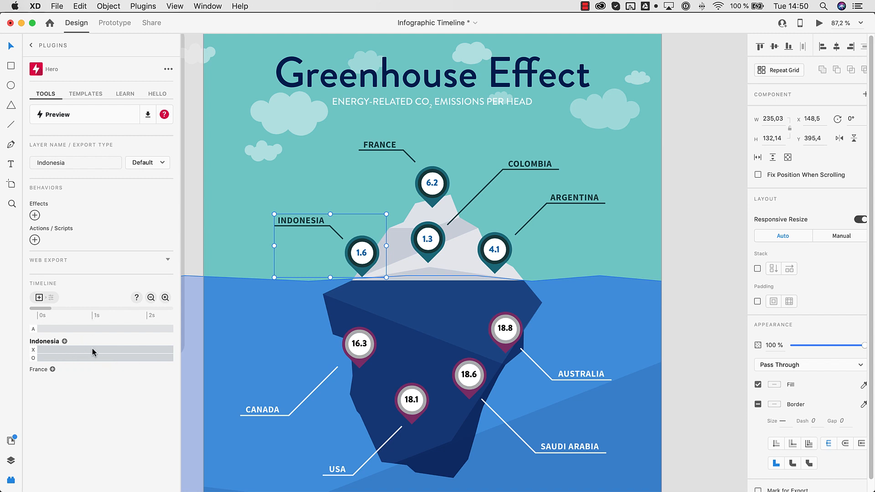
# Create Indonesia's X tween starting at -100 with Back Out easing
pyautogui.click(105, 350)
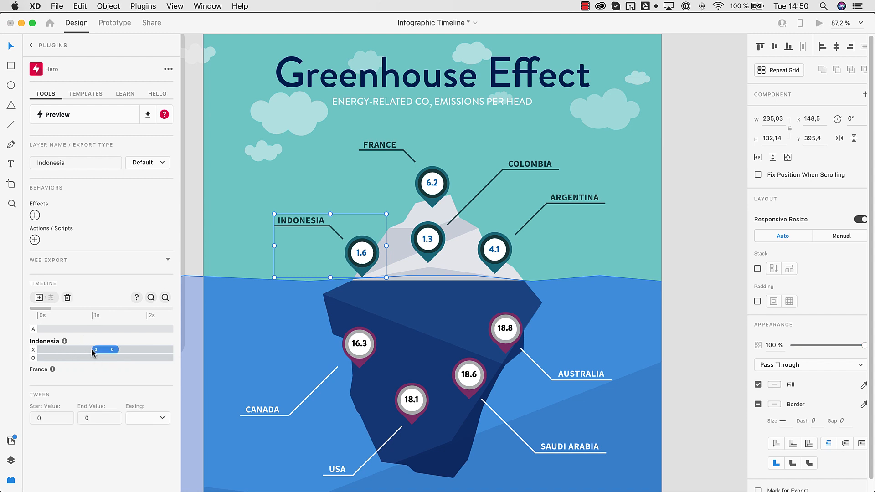
pyautogui.moveTo(113, 352)
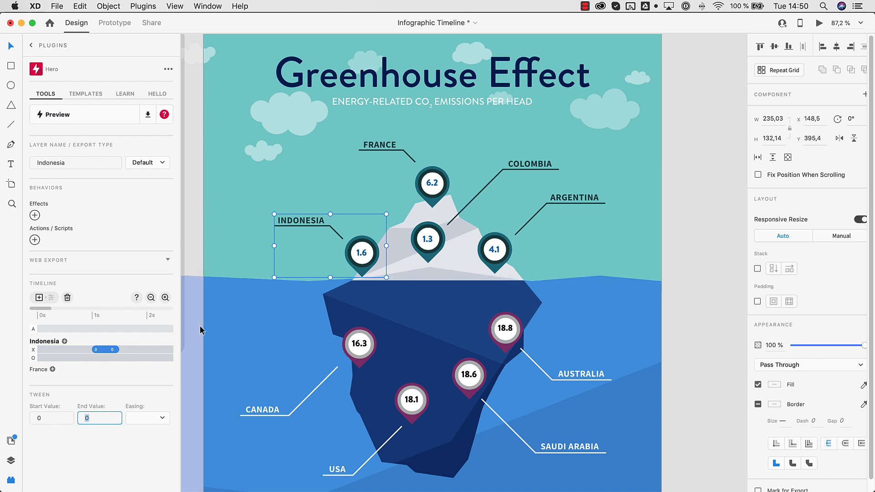
pyautogui.moveTo(325, 264)
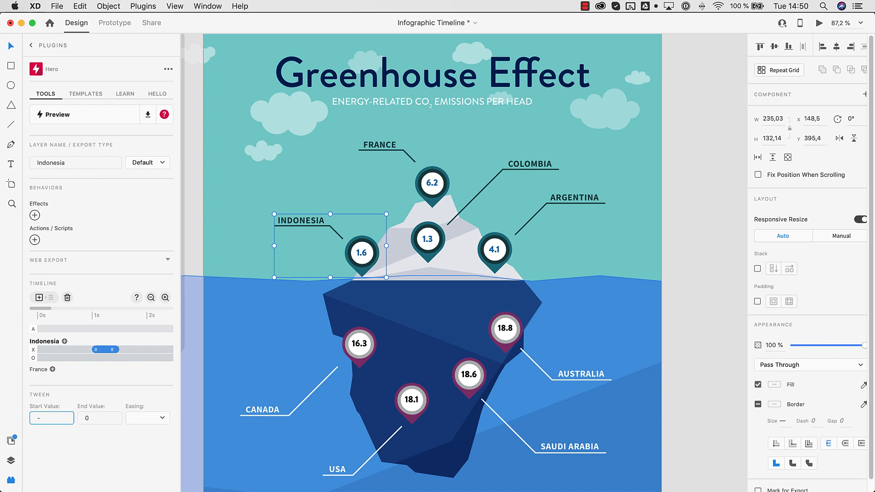
pyautogui.write('-100')
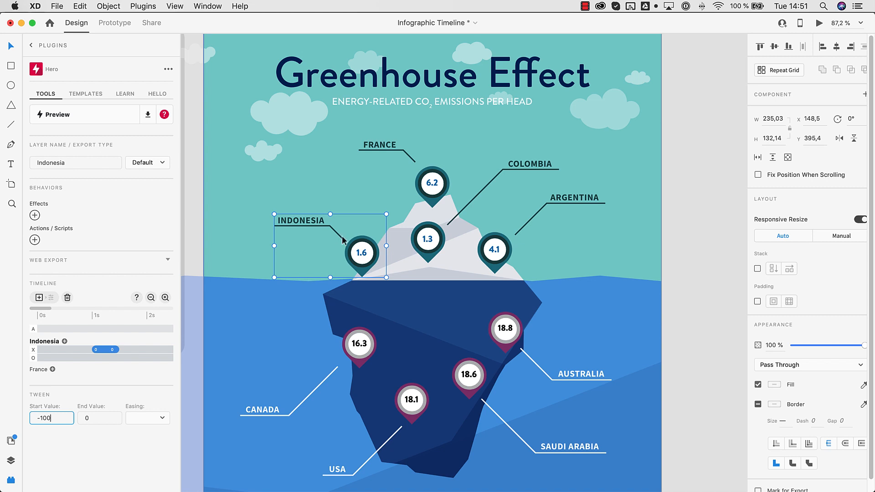
pyautogui.moveTo(134, 428)
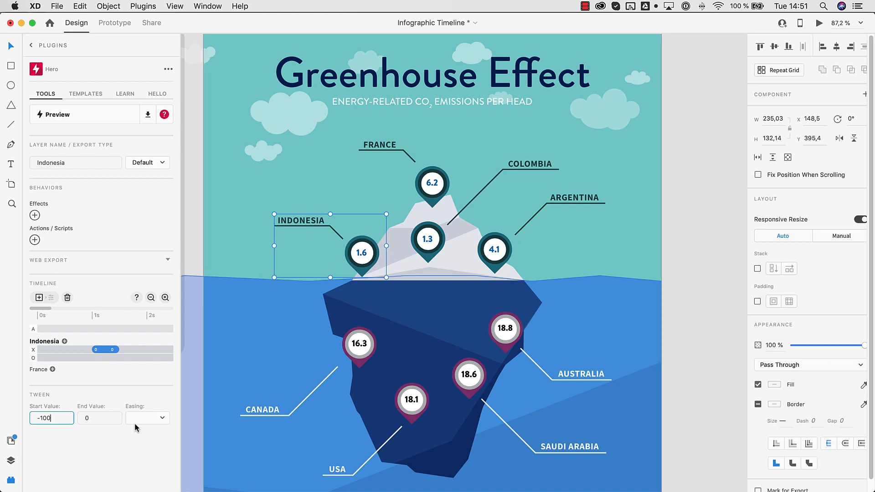
pyautogui.click(146, 418)
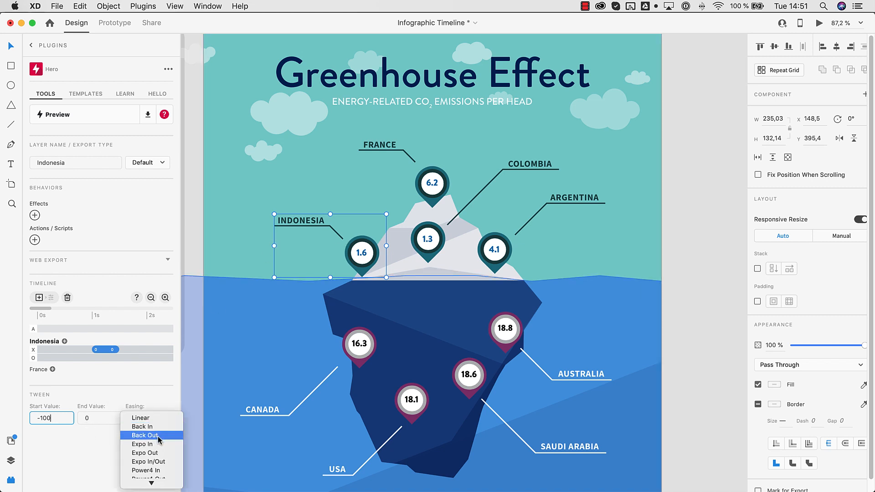
pyautogui.click(145, 435)
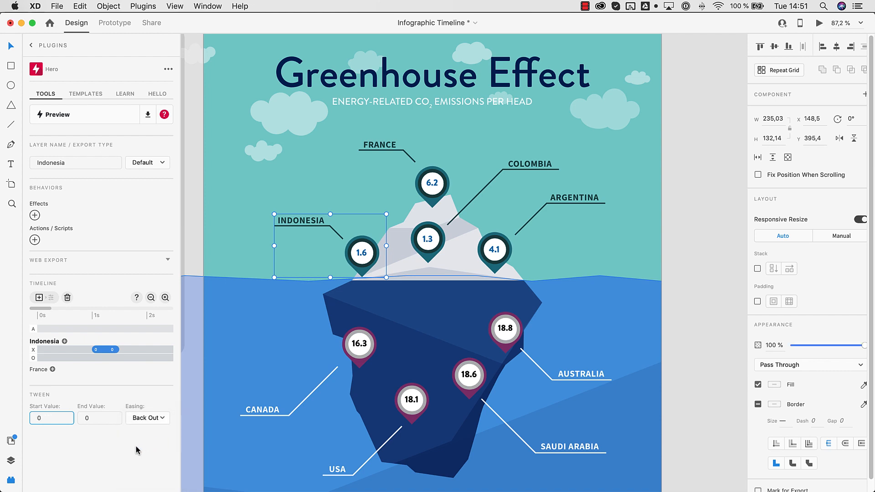
pyautogui.click(52, 418)
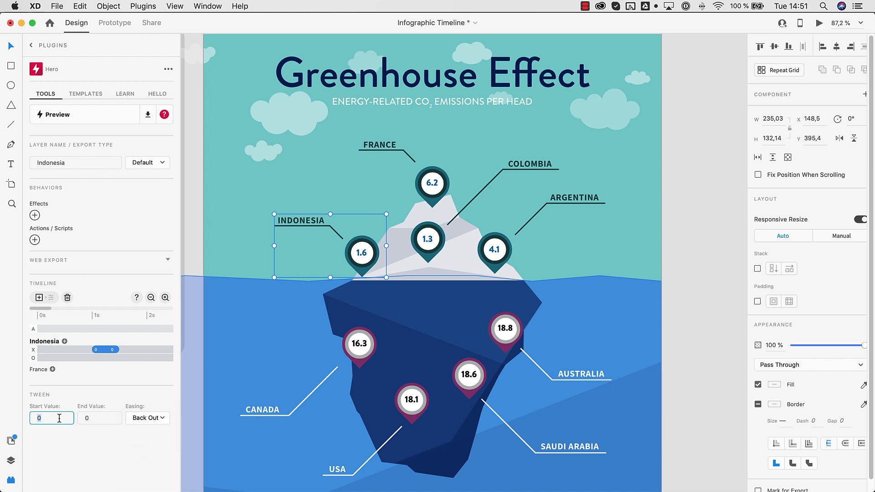
pyautogui.write('-100')
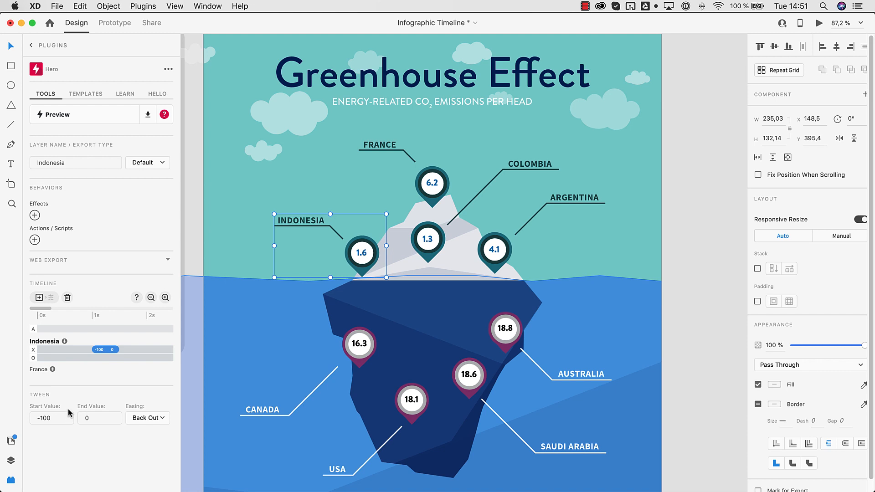
pyautogui.moveTo(102, 357)
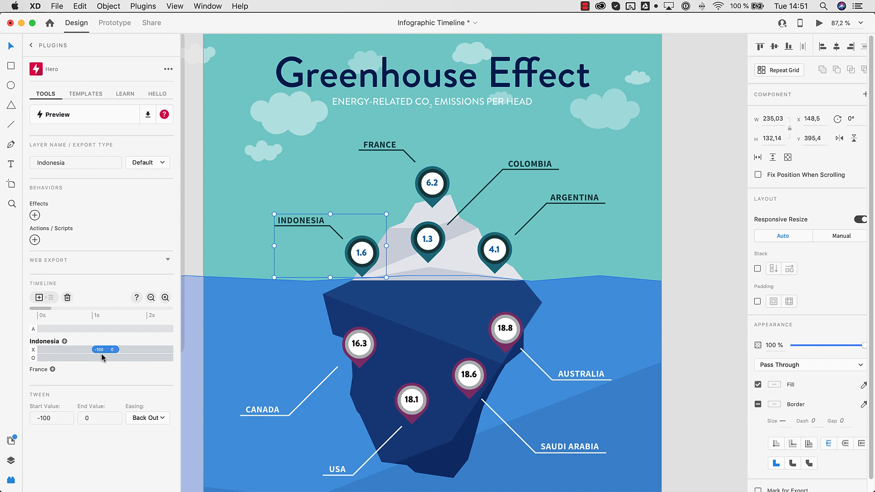
pyautogui.click(95, 357)
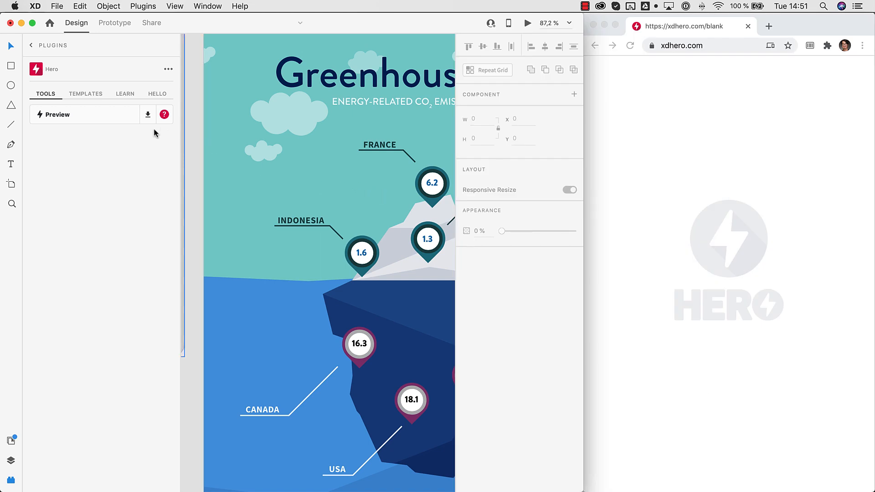
# Start a Hero preview in XD Default Folder and open the infographic's URL in Chrome
pyautogui.click(57, 115)
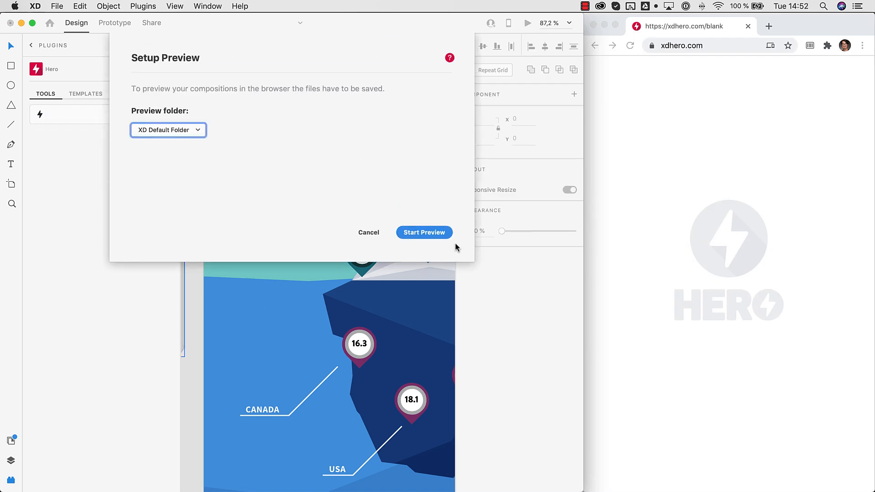
pyautogui.click(423, 231)
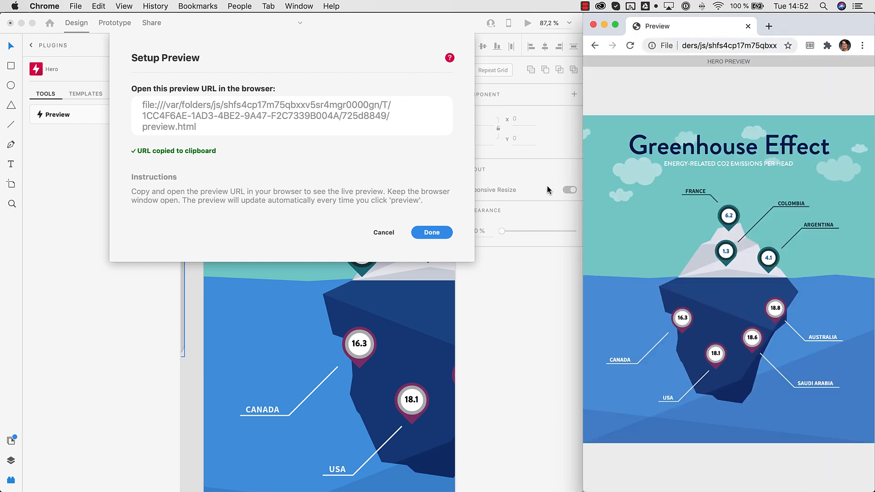
pyautogui.click(430, 231)
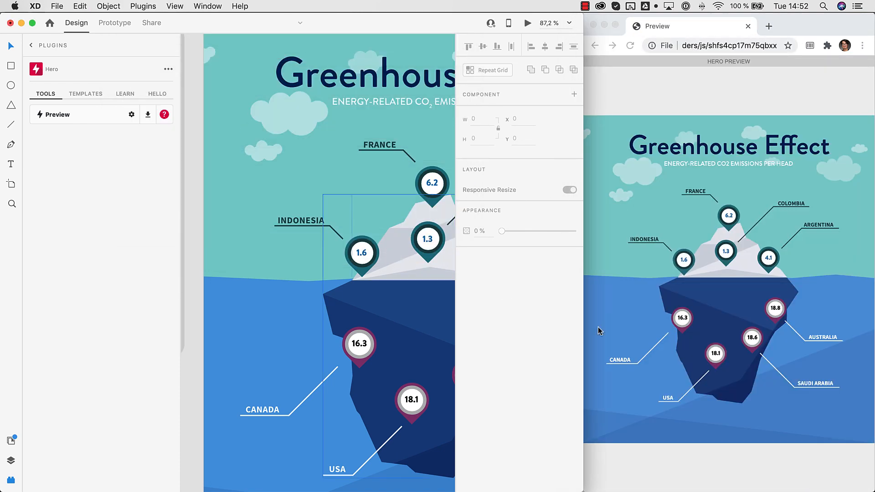
pyautogui.click(631, 45)
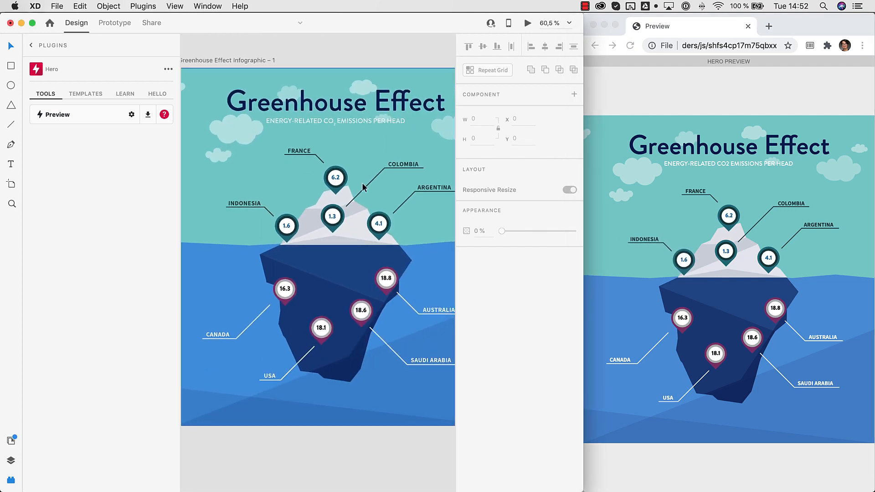
# Give France X and Opacity tracks with a slide tween starting at -100 and eased
pyautogui.click(335, 170)
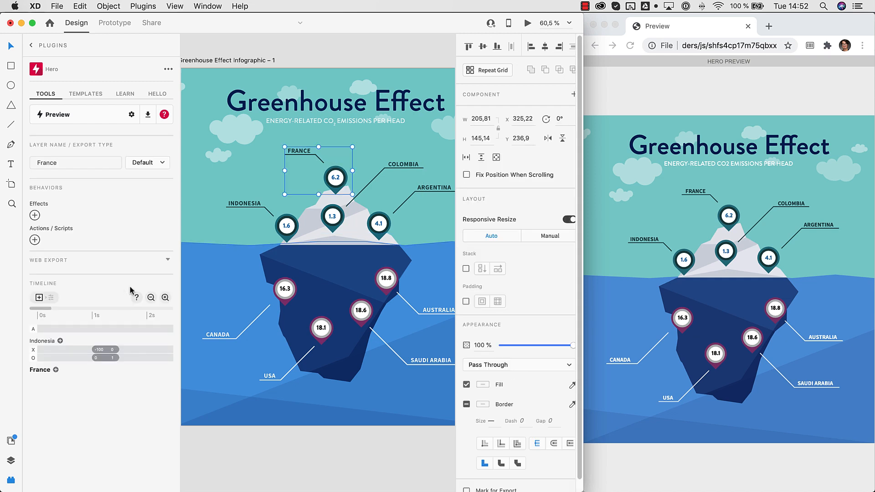
pyautogui.click(39, 296)
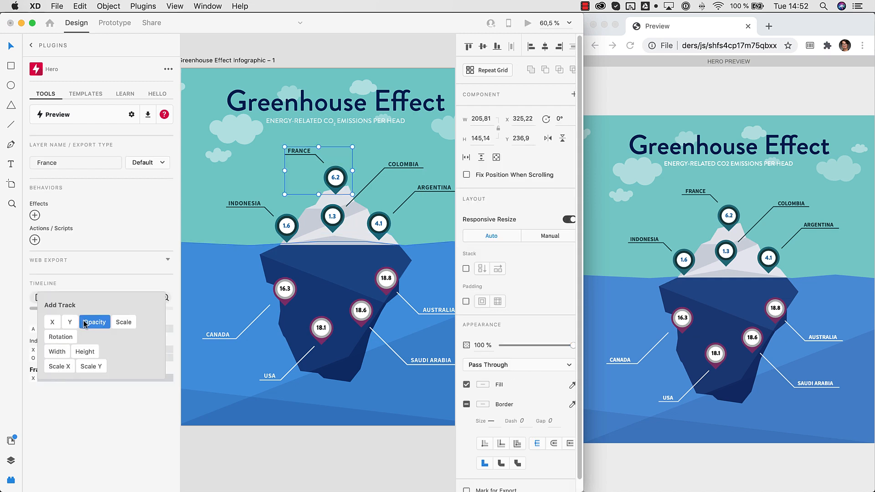
pyautogui.click(52, 321)
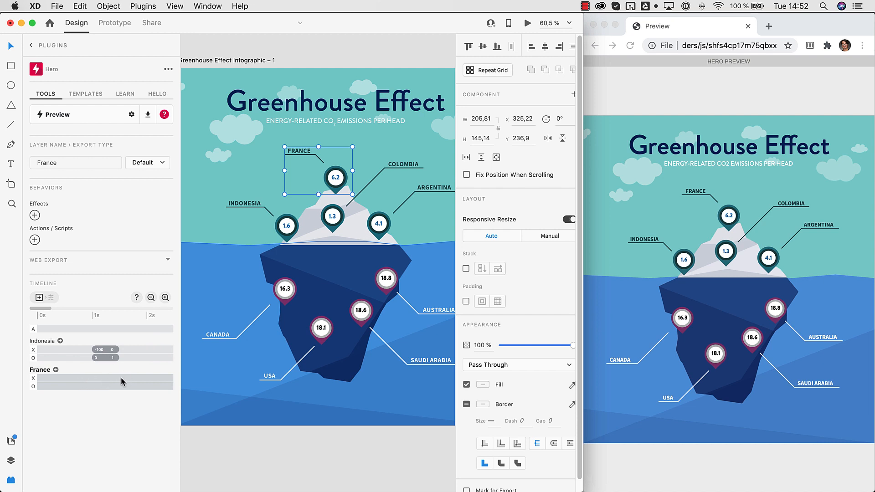
pyautogui.click(132, 378)
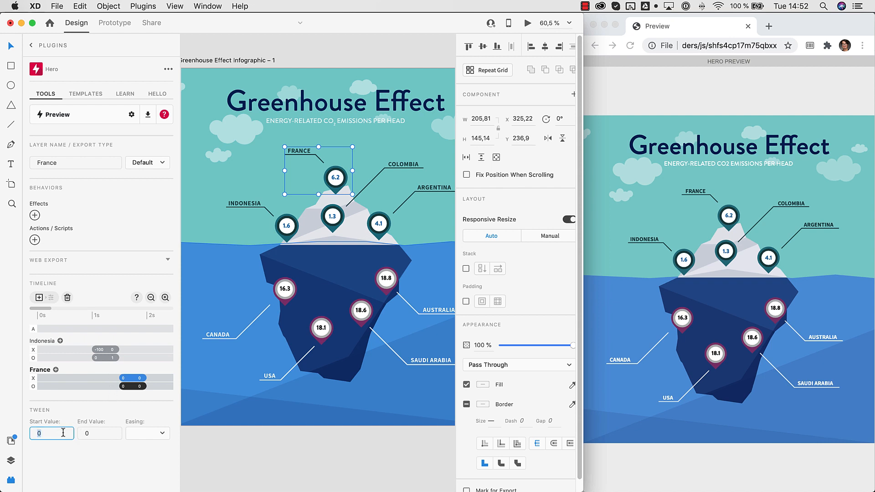
pyautogui.click(147, 433)
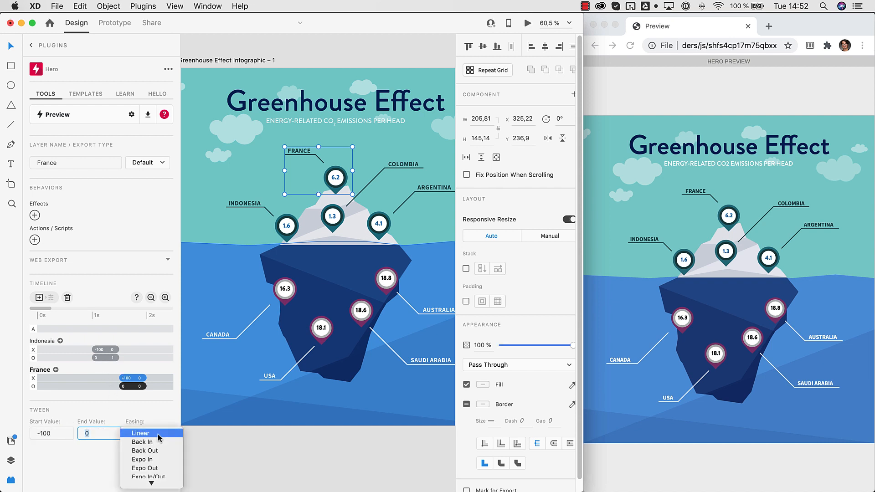
pyautogui.click(141, 433)
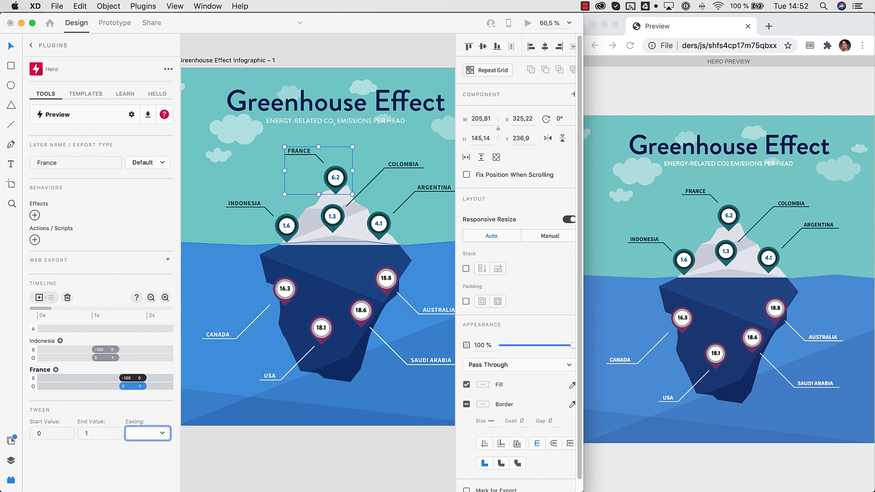
# Check Indonesia's slide and fade tweens, then stretch its slide tween longer
pyautogui.click(78, 350)
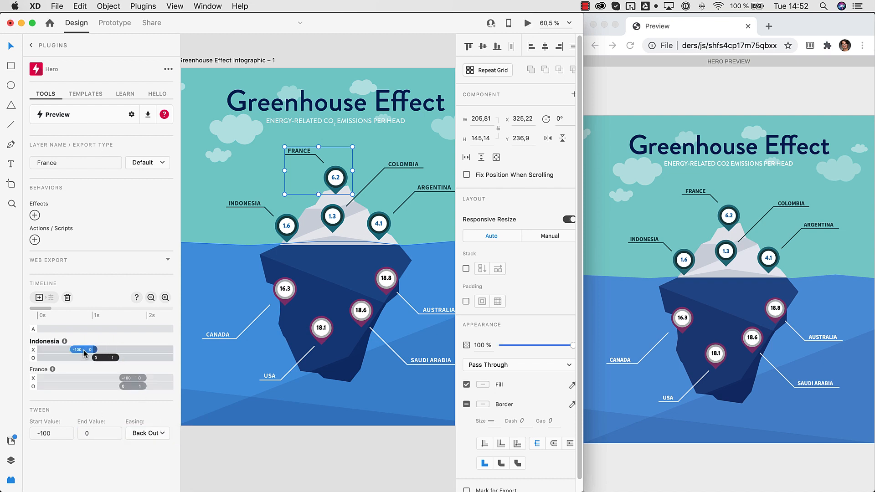
pyautogui.click(83, 358)
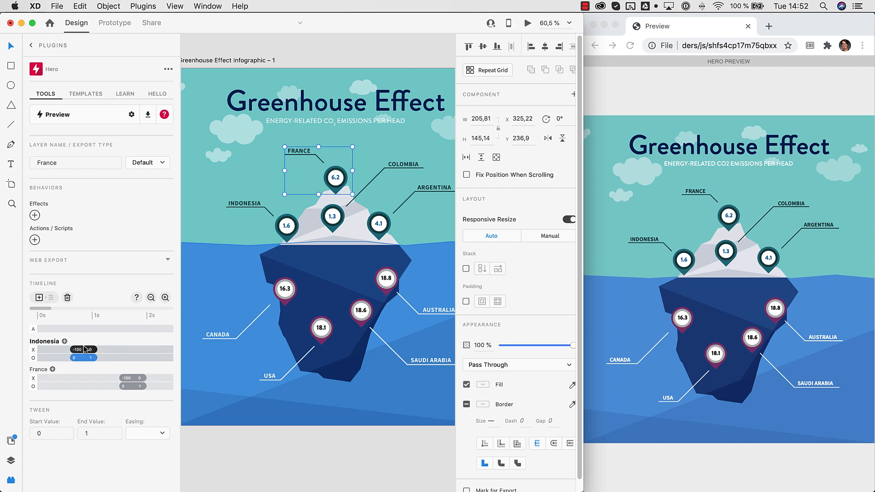
pyautogui.click(103, 349)
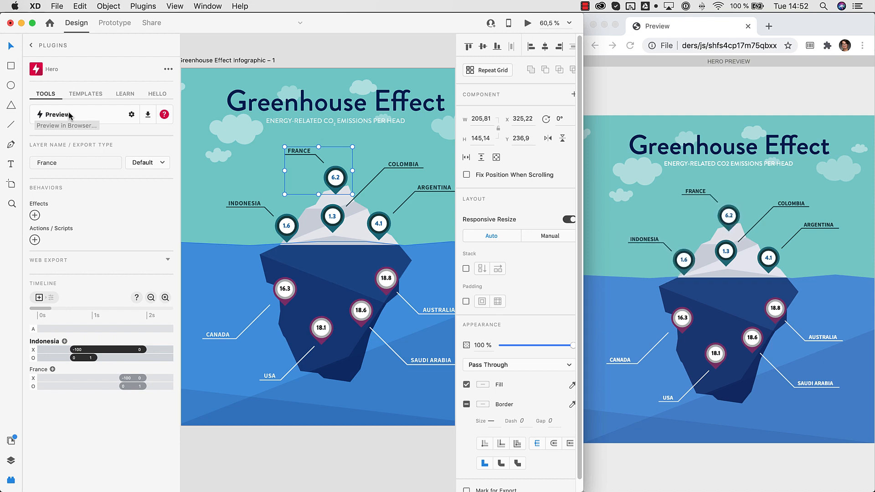
# Refresh the Chrome preview, extend France's fade tween, and zoom the timeline out to four seconds
pyautogui.click(88, 378)
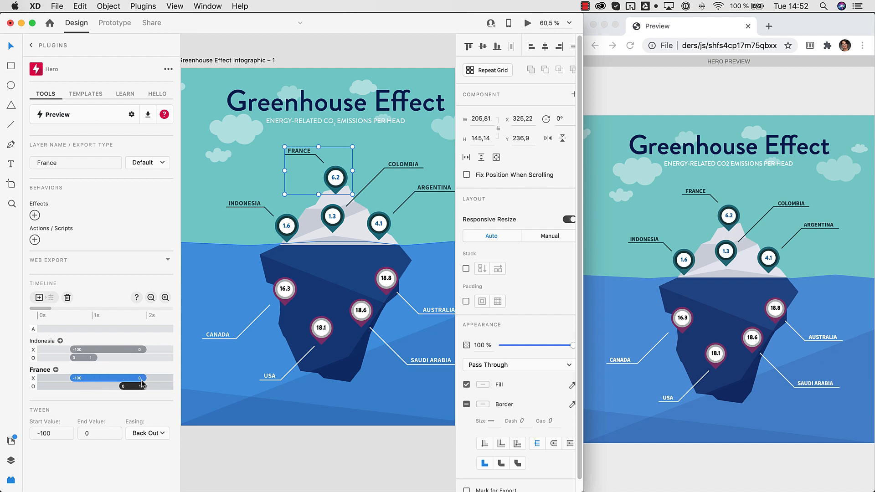
pyautogui.click(92, 386)
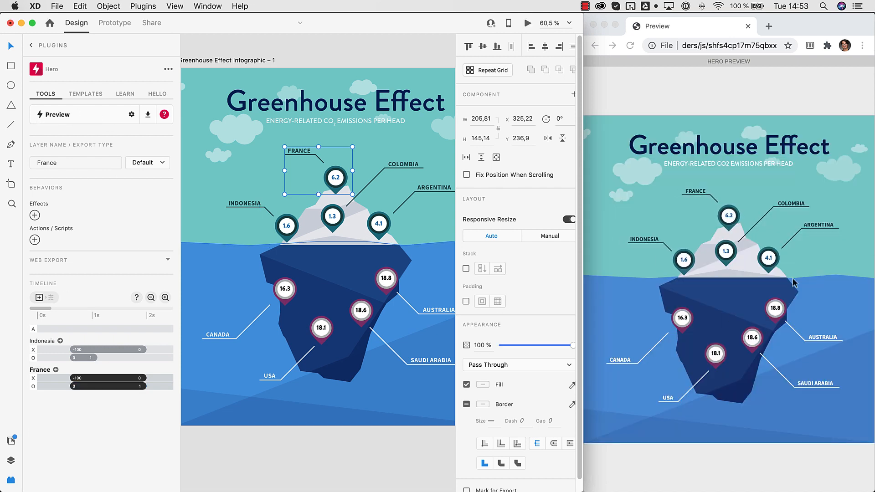
pyautogui.click(92, 386)
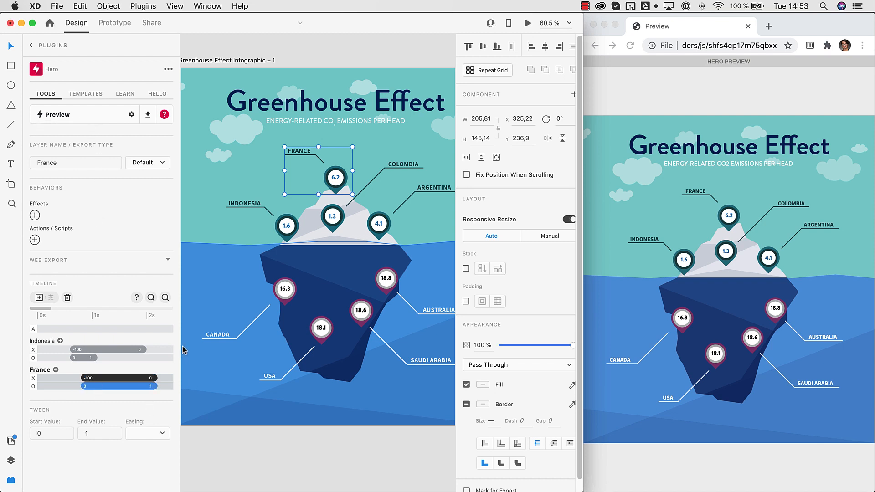
pyautogui.click(152, 297)
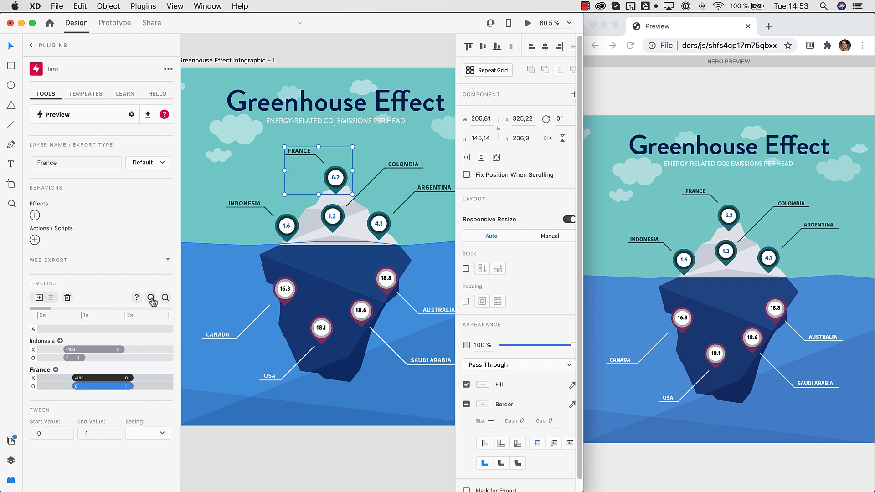
pyautogui.click(151, 297)
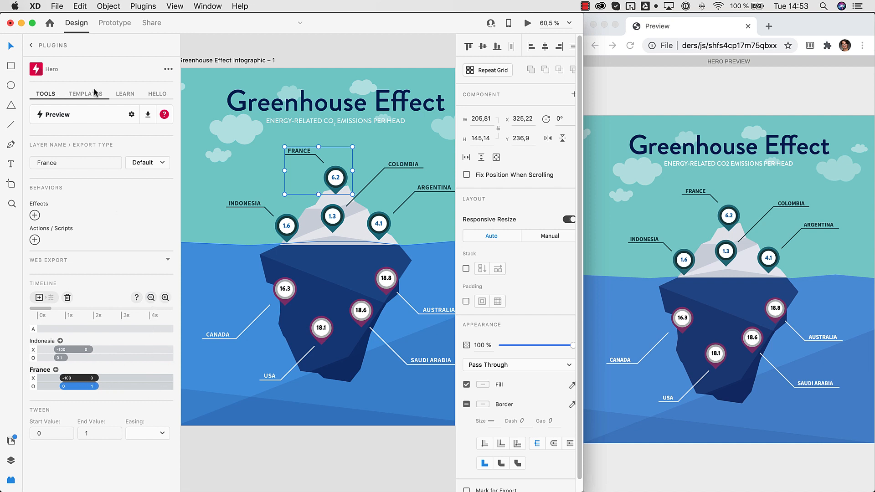
pyautogui.moveTo(78, 110)
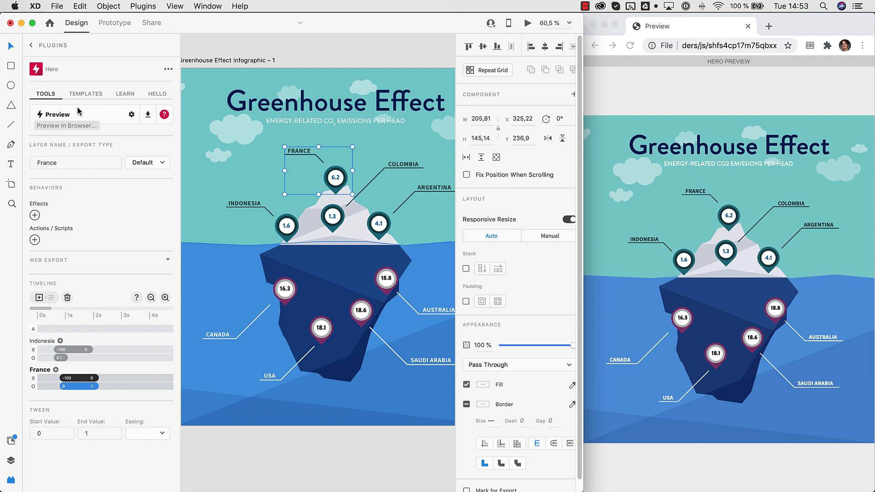
pyautogui.moveTo(67, 330)
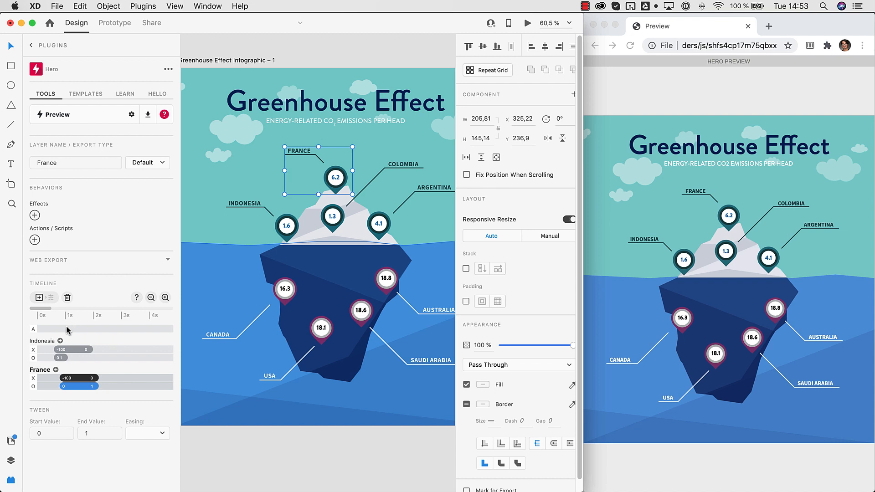
# Add a timed action marker on the action row and set it to run a custom script
pyautogui.click(67, 328)
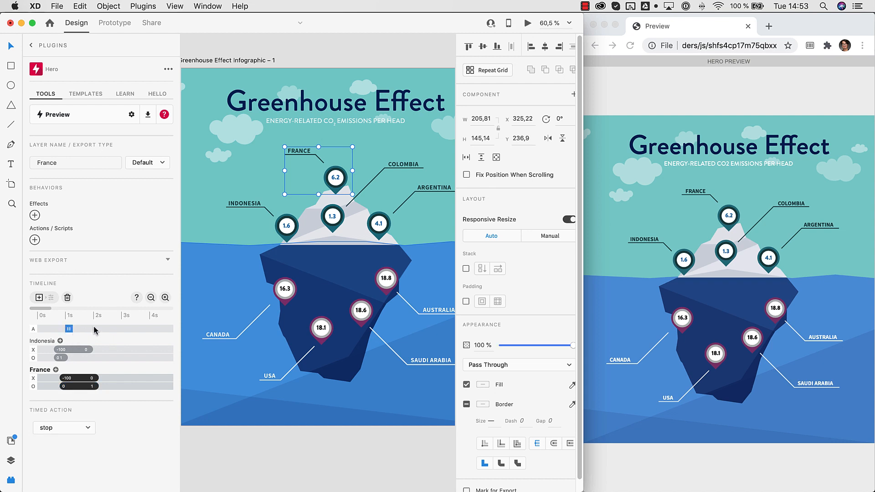
pyautogui.click(63, 428)
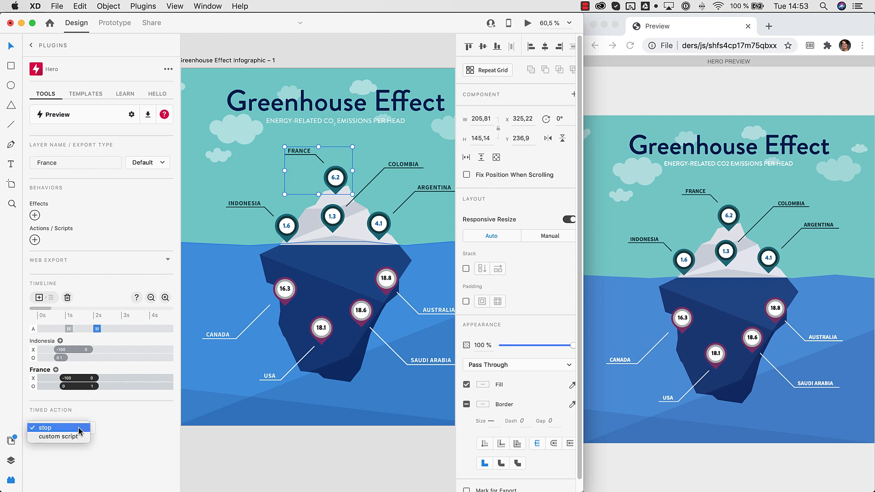
pyautogui.click(57, 436)
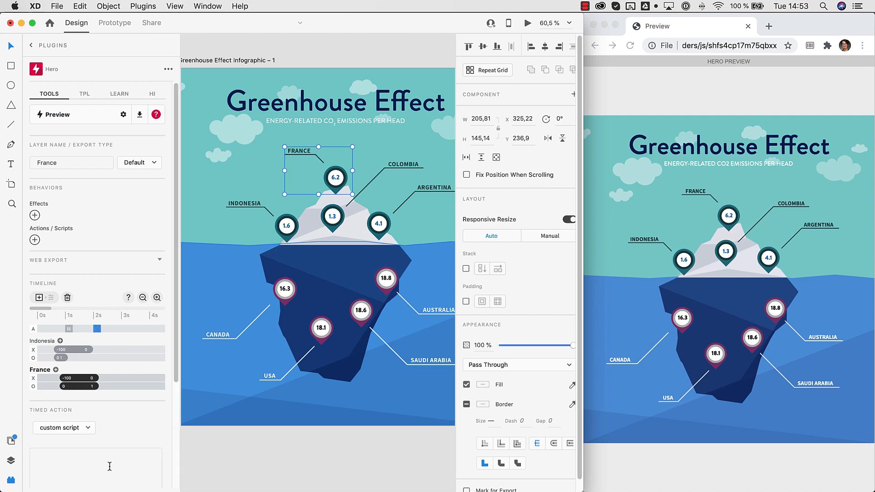